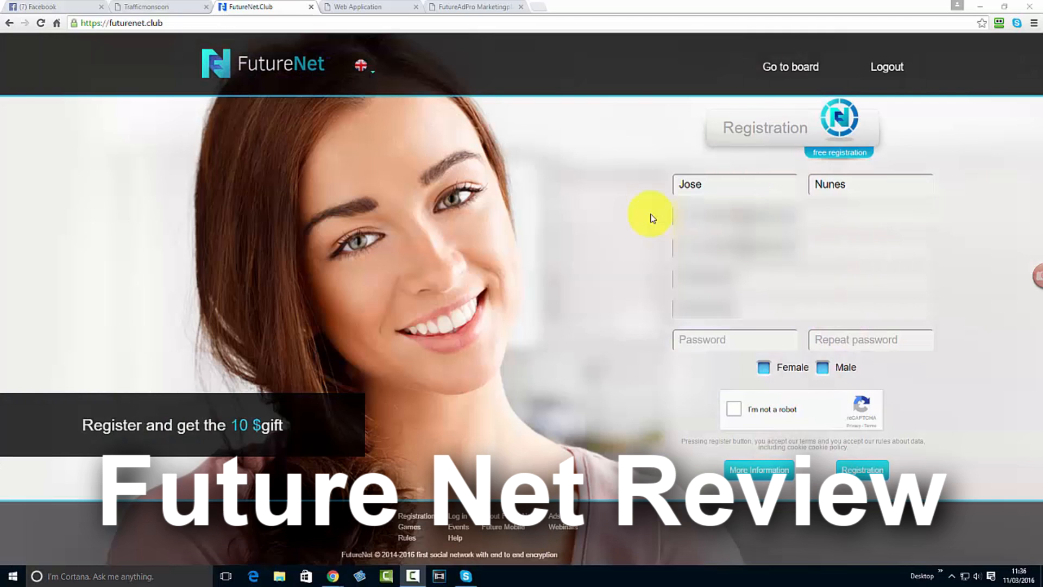
mouse_move(652, 218)
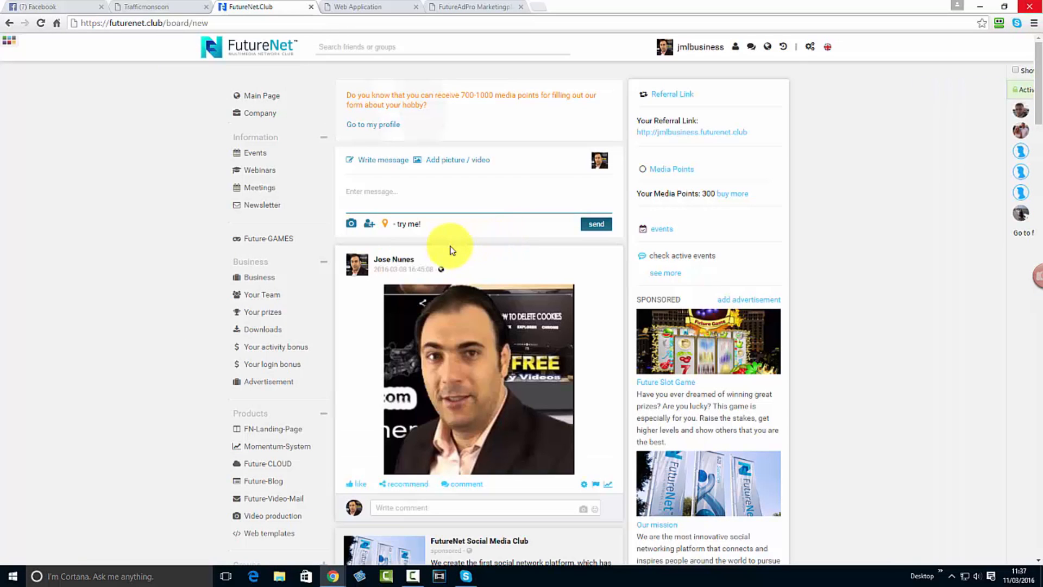
Scroll the FutureNet member board feed down and back up.
scroll("down", 3)
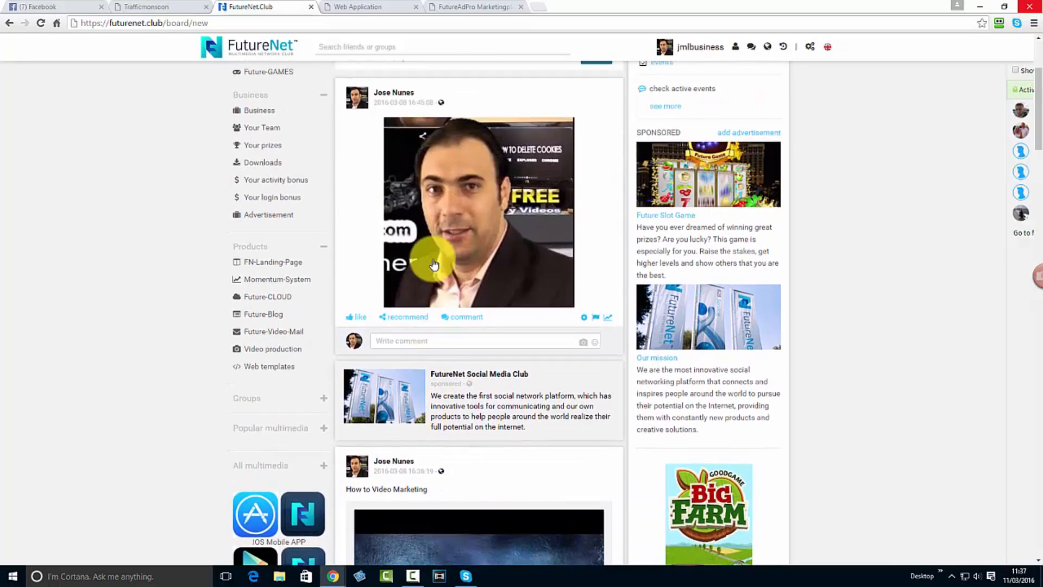
scroll("up", 3)
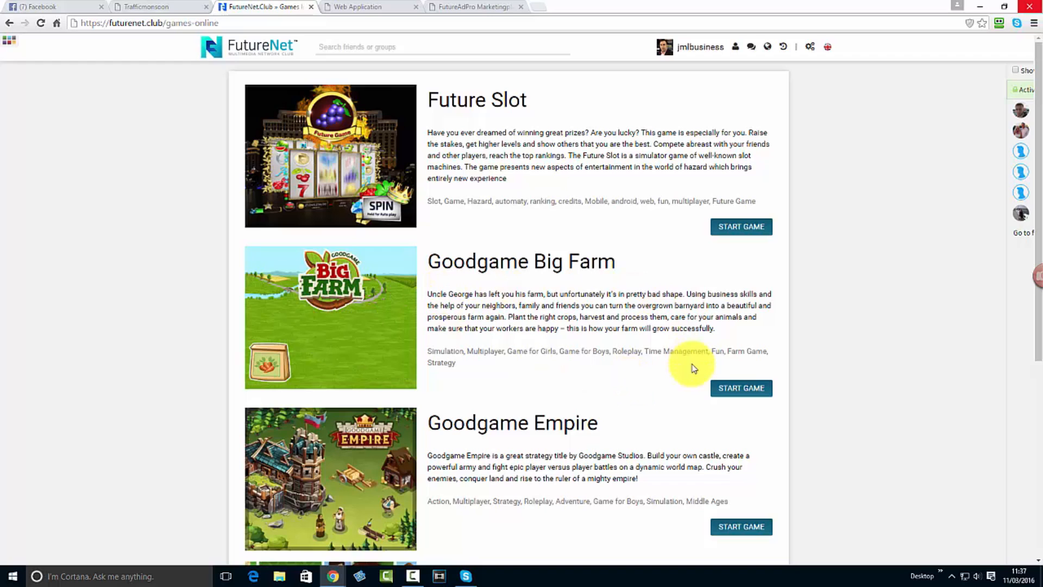
left_click(741, 388)
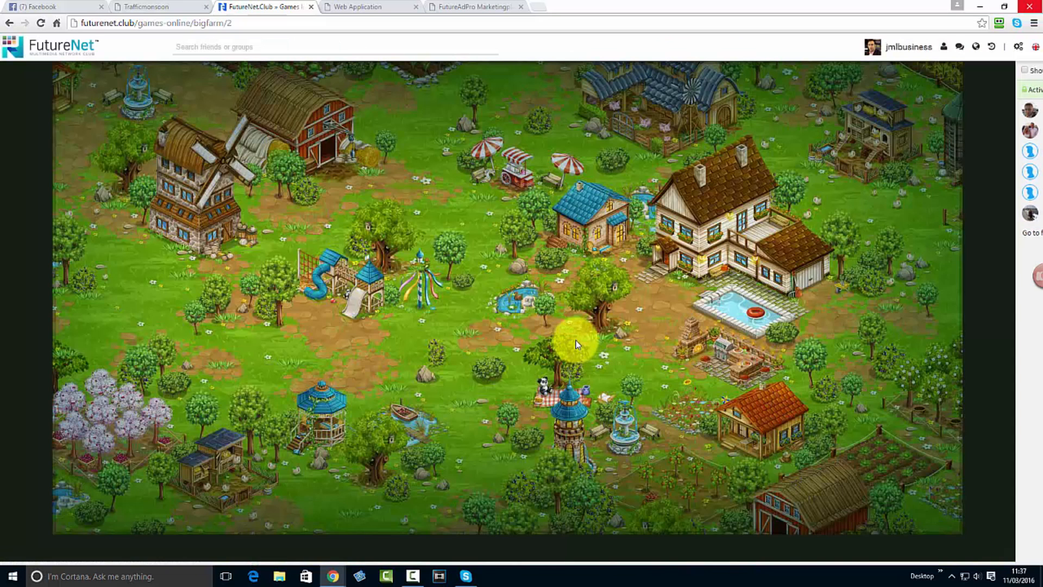
left_click(625, 219)
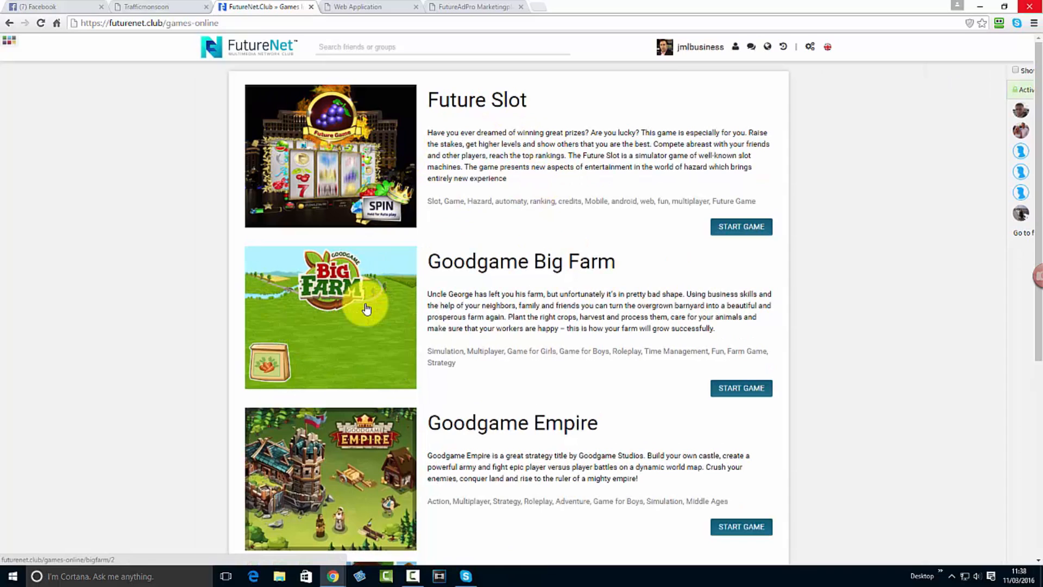
Scroll the games list down to Goodgame Poker and back up.
scroll("down", 3)
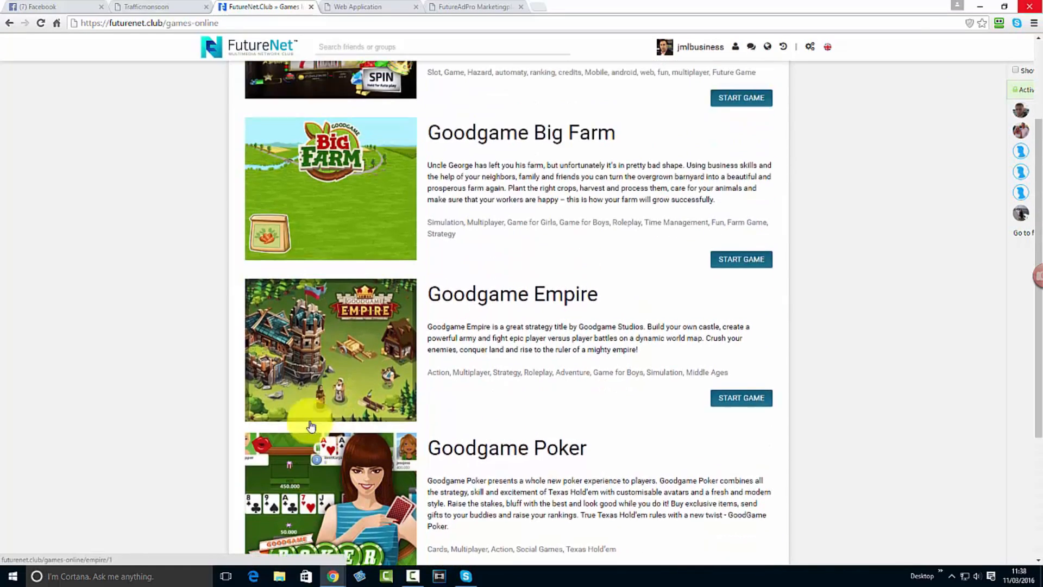
scroll("up", 3)
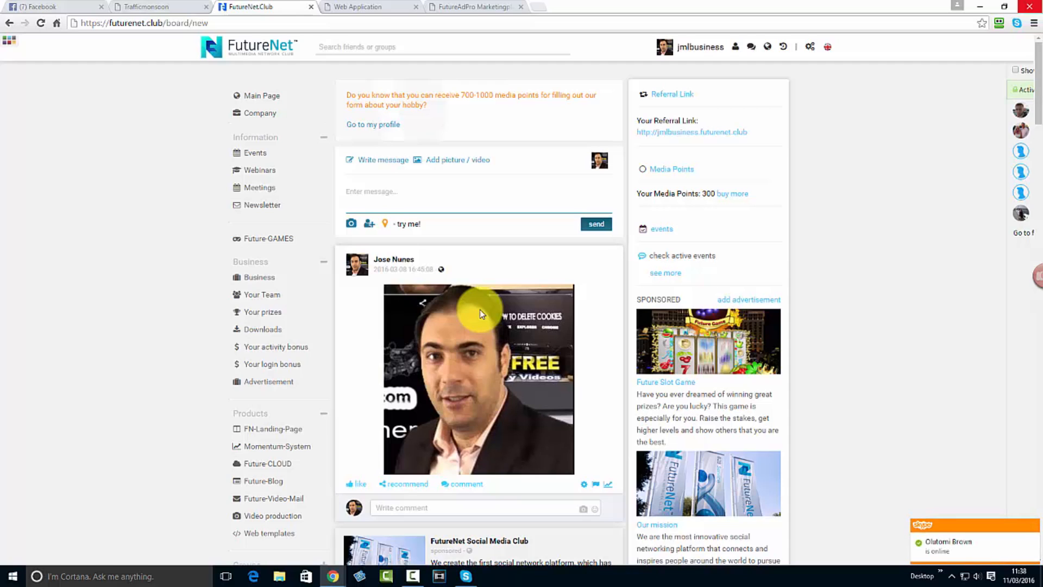
mouse_move(548, 272)
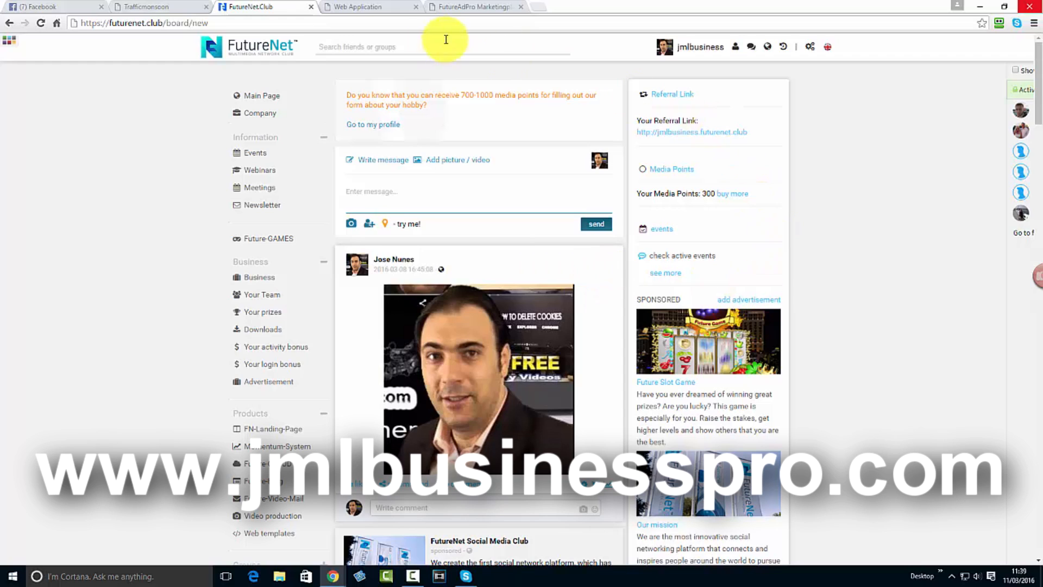
Switch to the 'Web Application' tab showing the FutureAdPro dashboard.
left_click(364, 6)
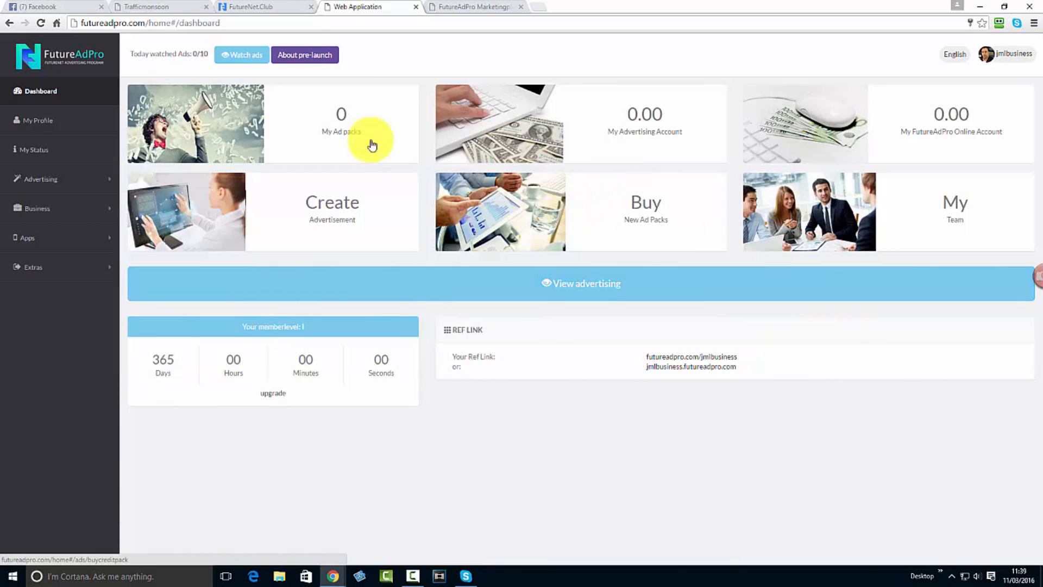
Revisit the FutureNet tab, then open Business > Advertising > Manage Advertising in FutureAdPro.
left_click(259, 6)
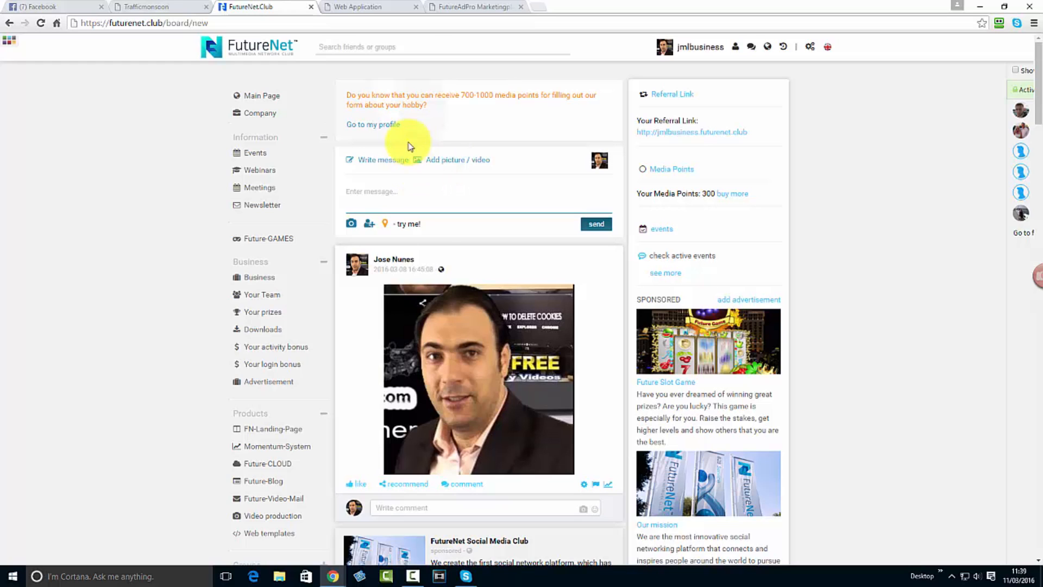
left_click(365, 7)
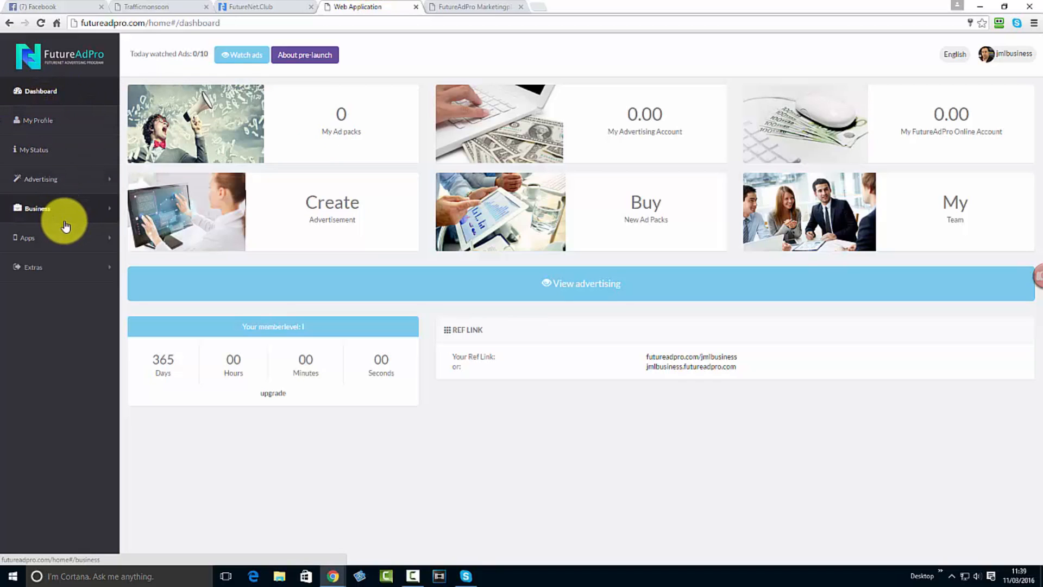
left_click(37, 209)
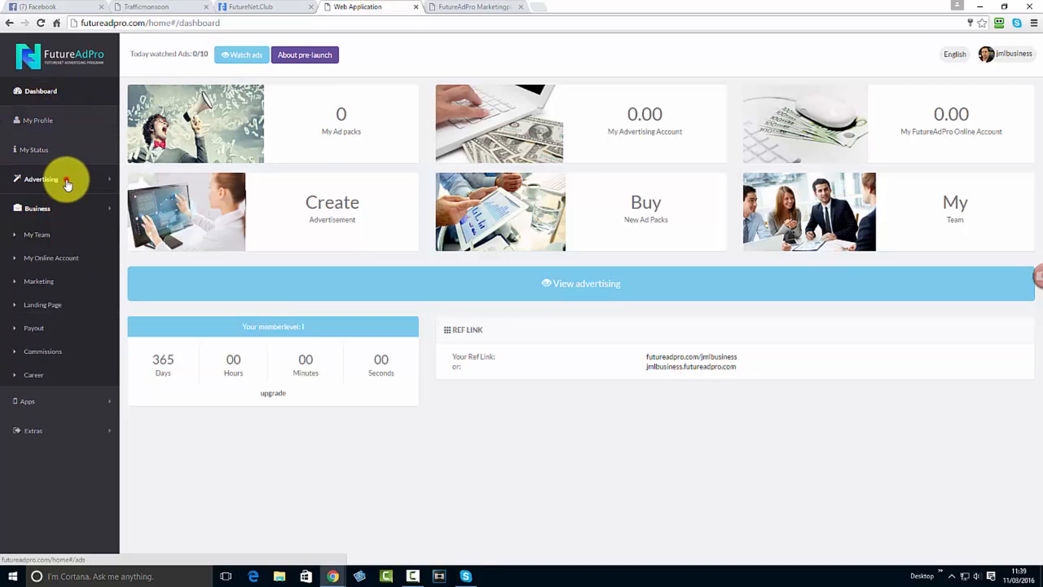
left_click(41, 179)
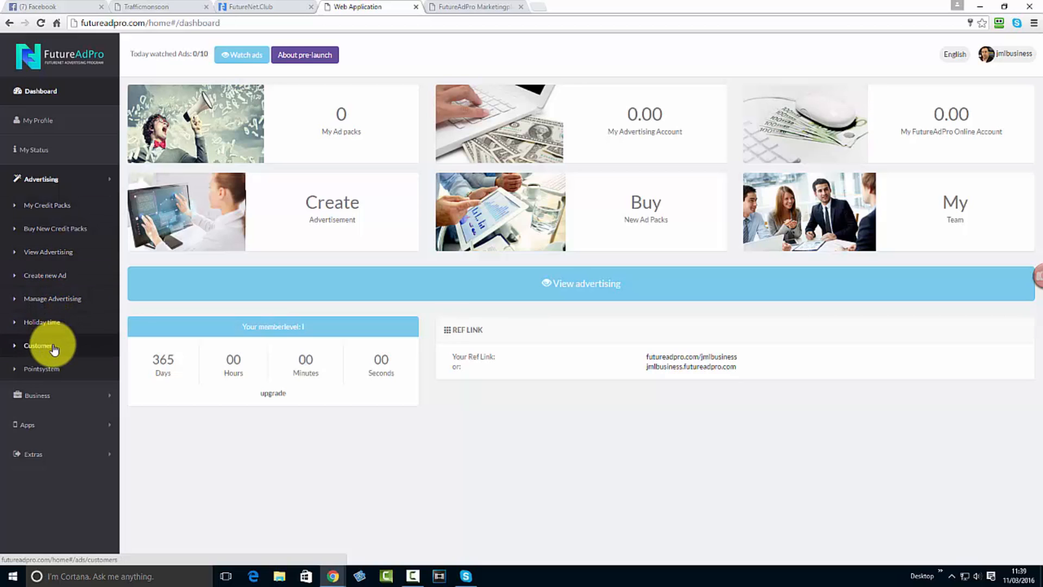
left_click(53, 298)
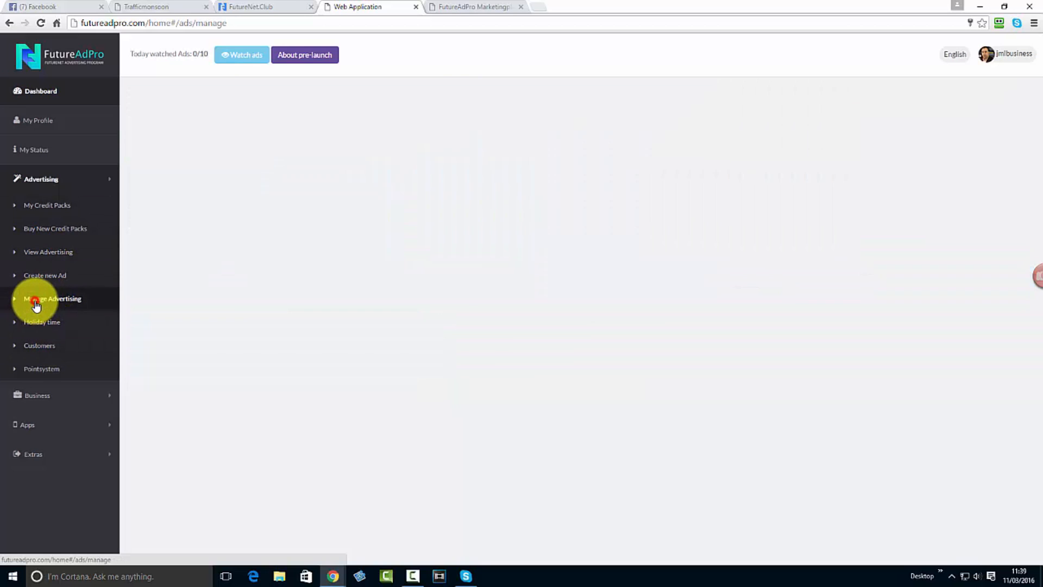
left_click(52, 299)
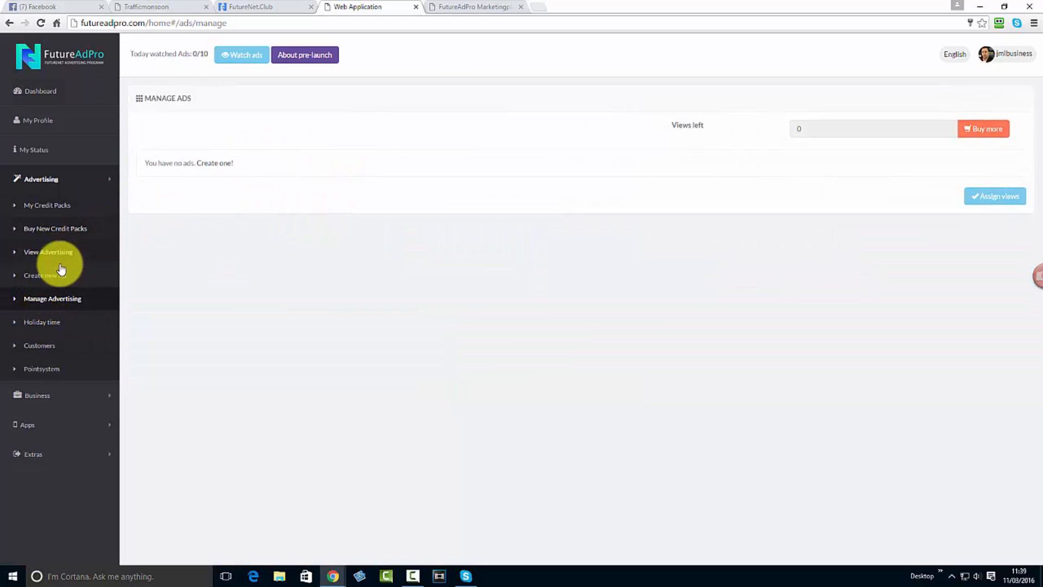
Preview a new ad targeting any gender and ages 21-30, then open My Status.
left_click(45, 275)
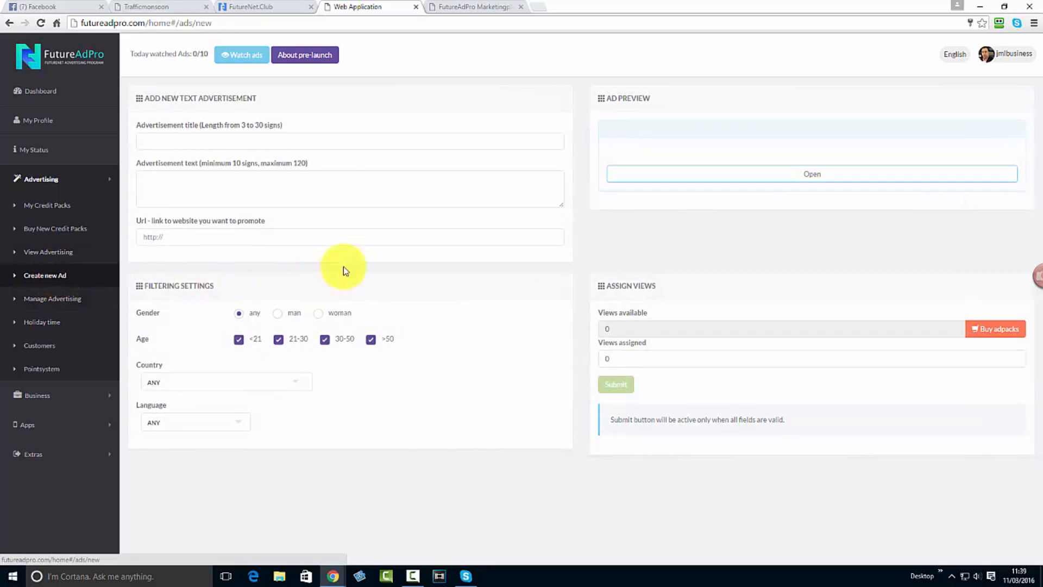
mouse_move(234, 328)
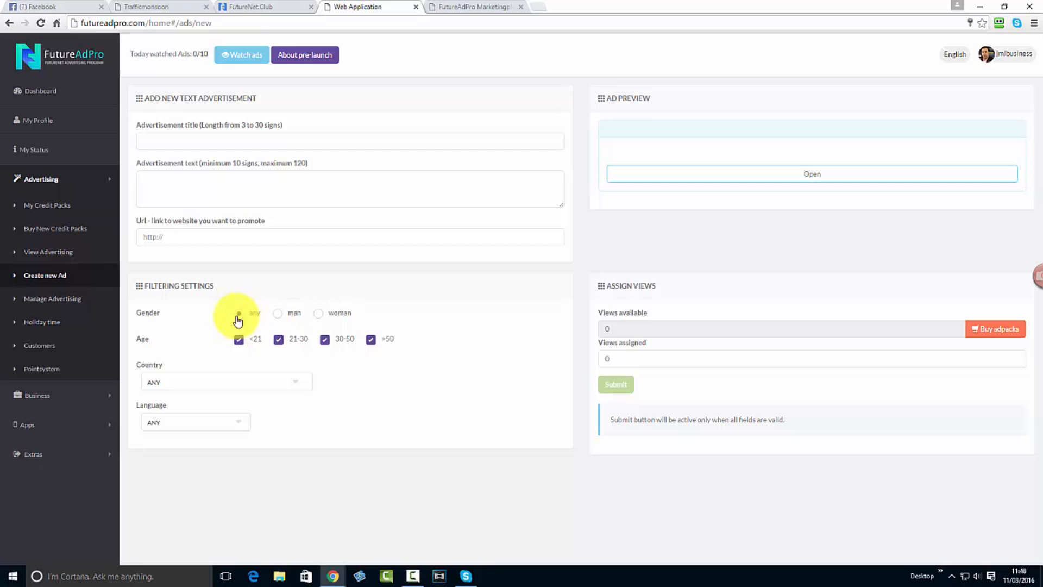
left_click(238, 313)
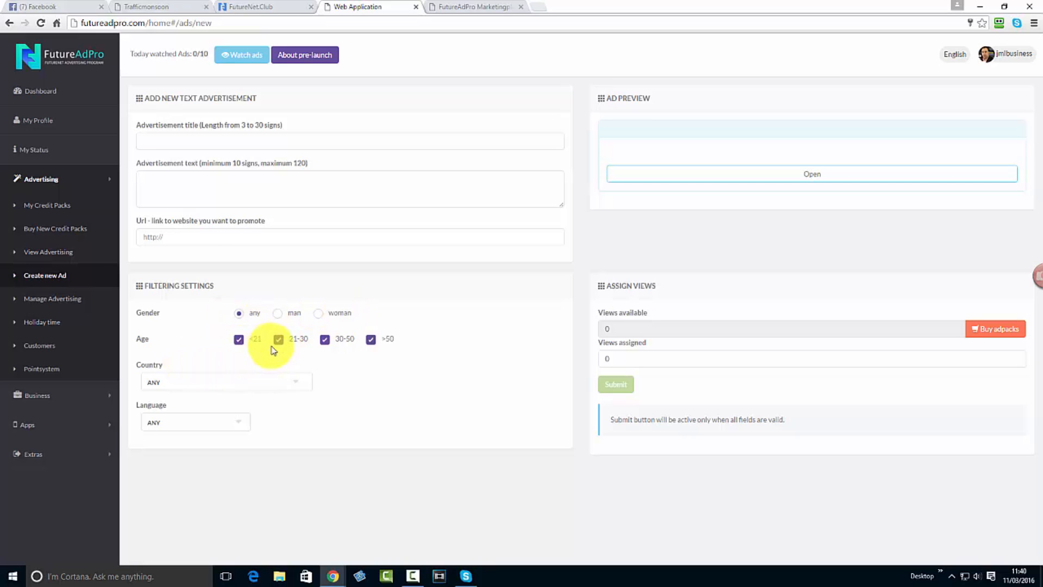
left_click(225, 381)
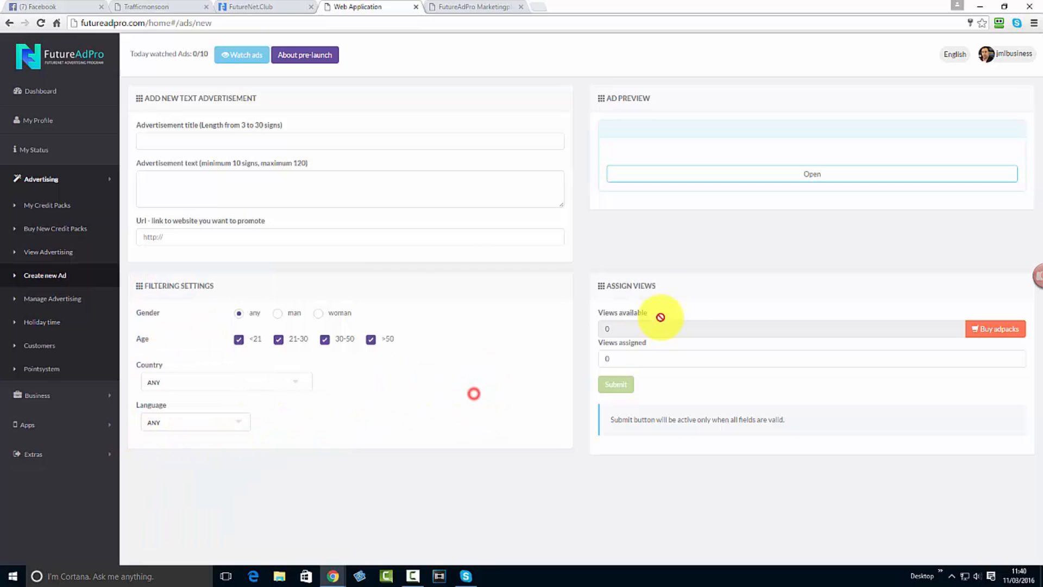
mouse_move(438, 323)
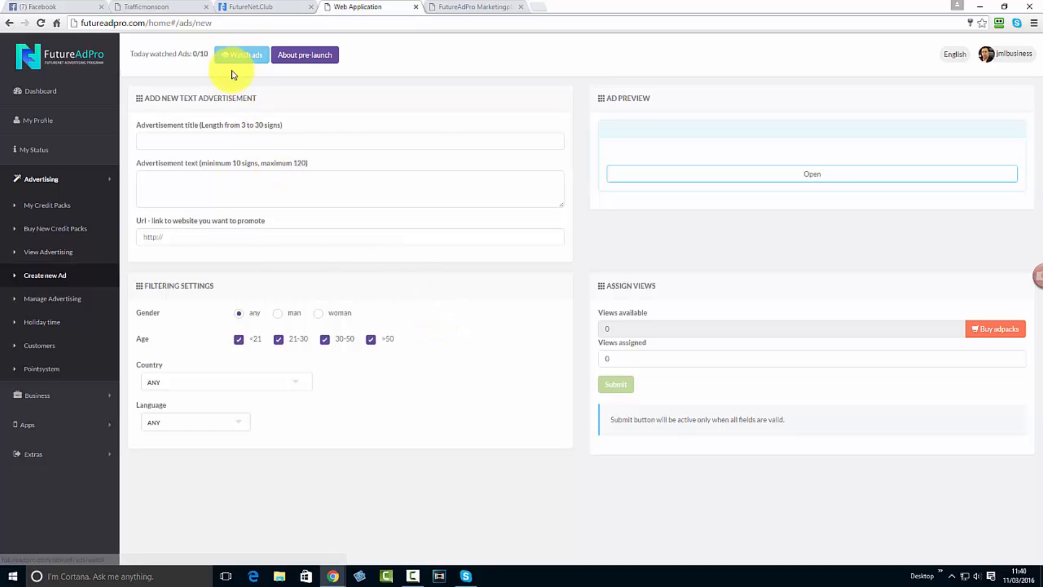
mouse_move(263, 12)
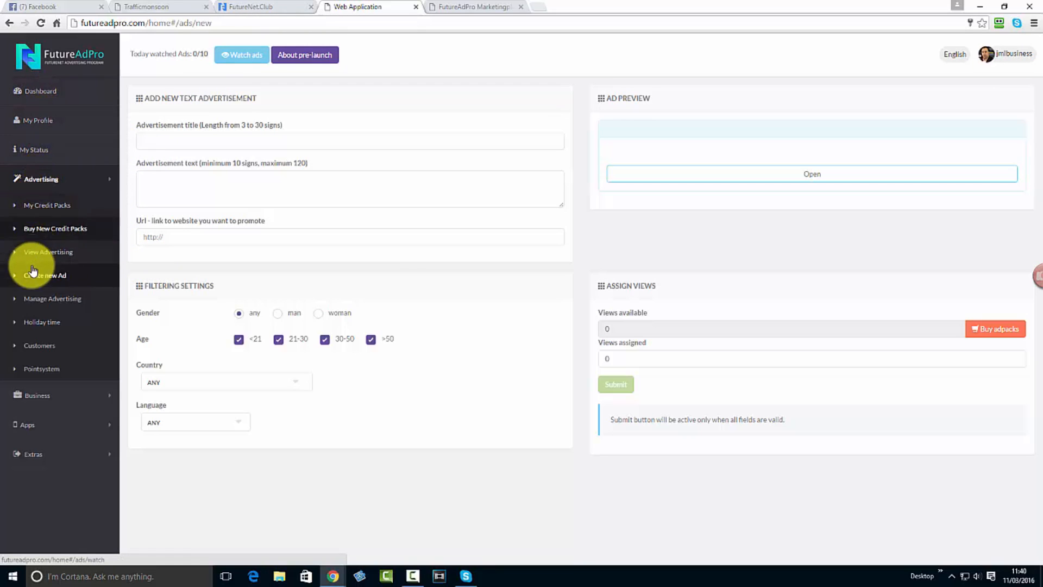
left_click(52, 298)
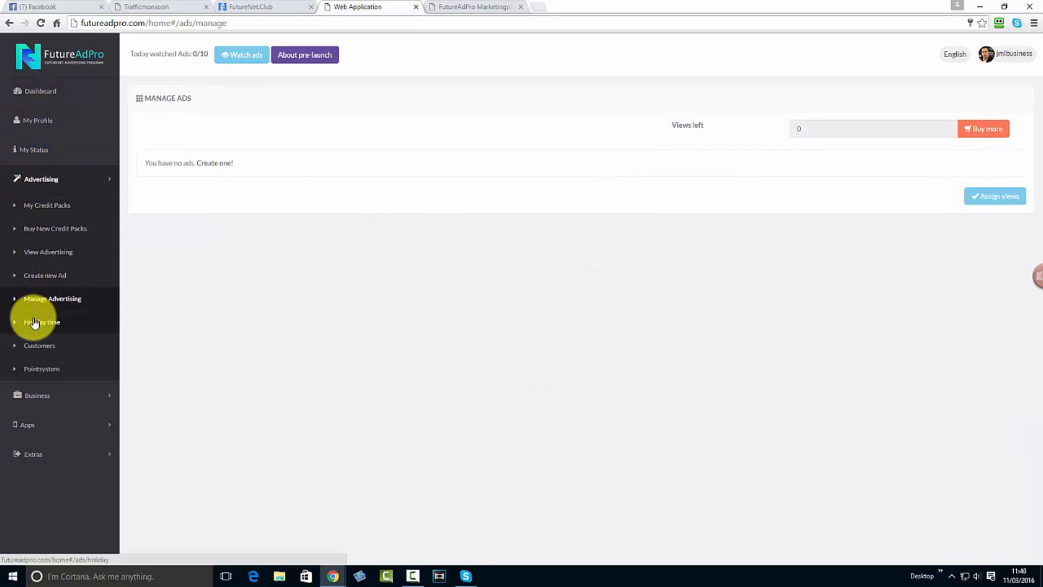
left_click(42, 322)
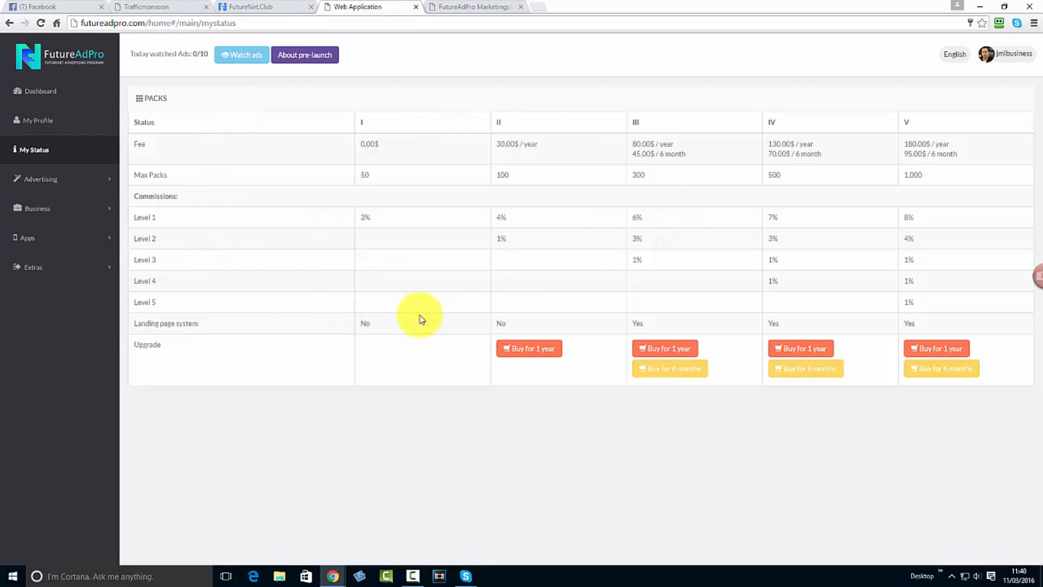
mouse_move(424, 239)
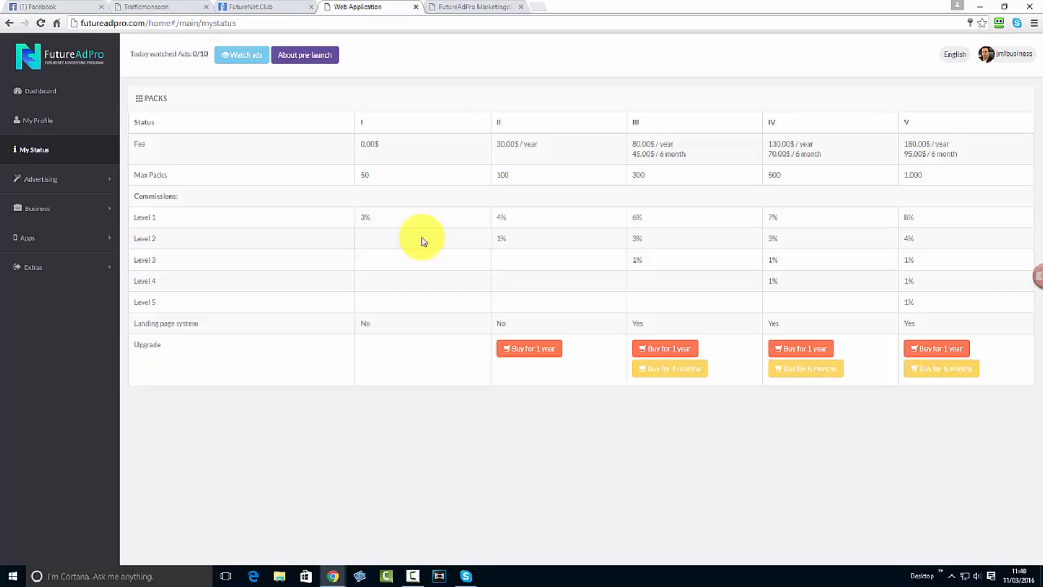
mouse_move(397, 191)
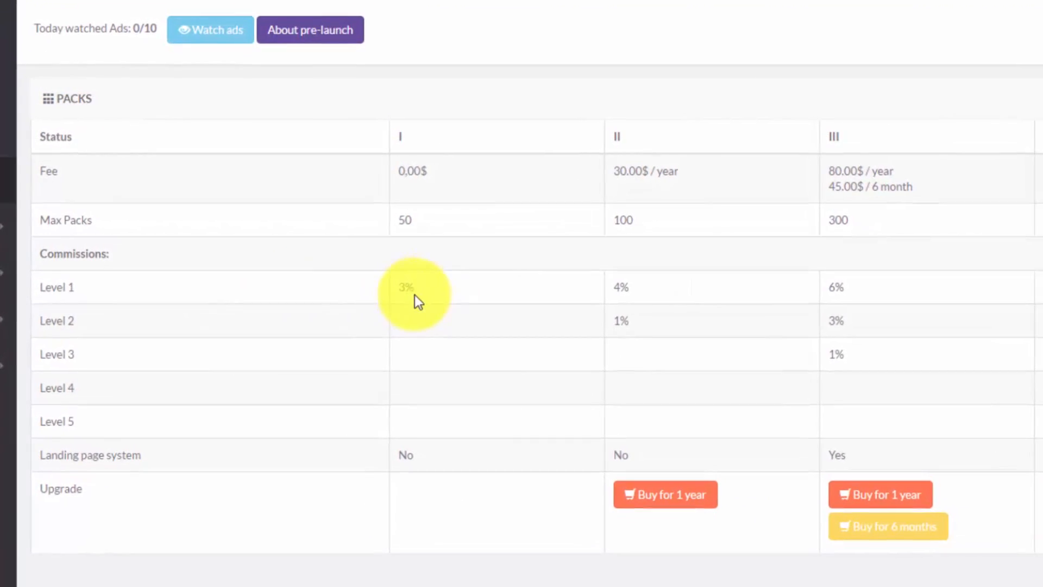
mouse_move(416, 223)
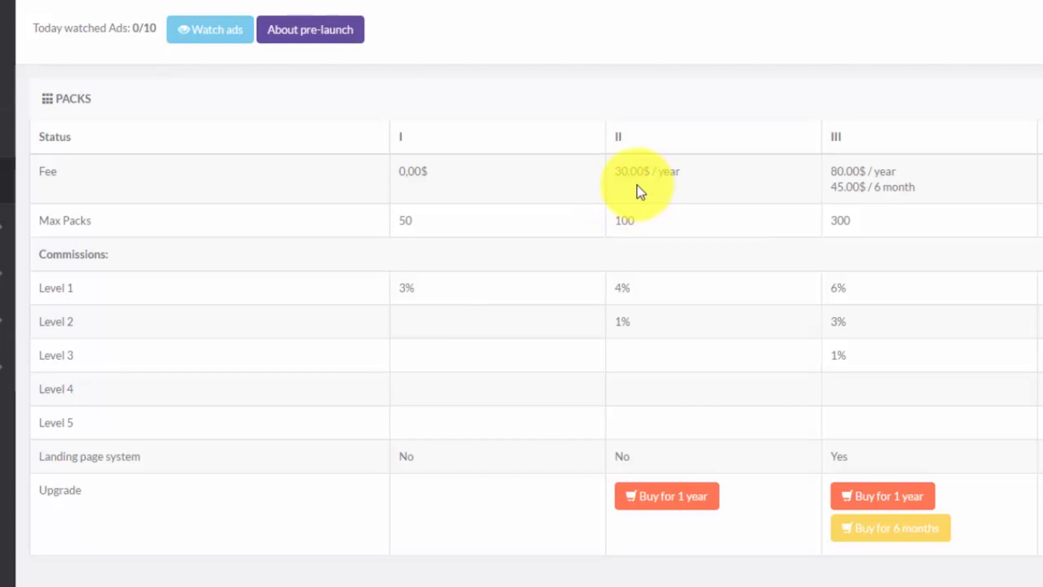
mouse_move(617, 157)
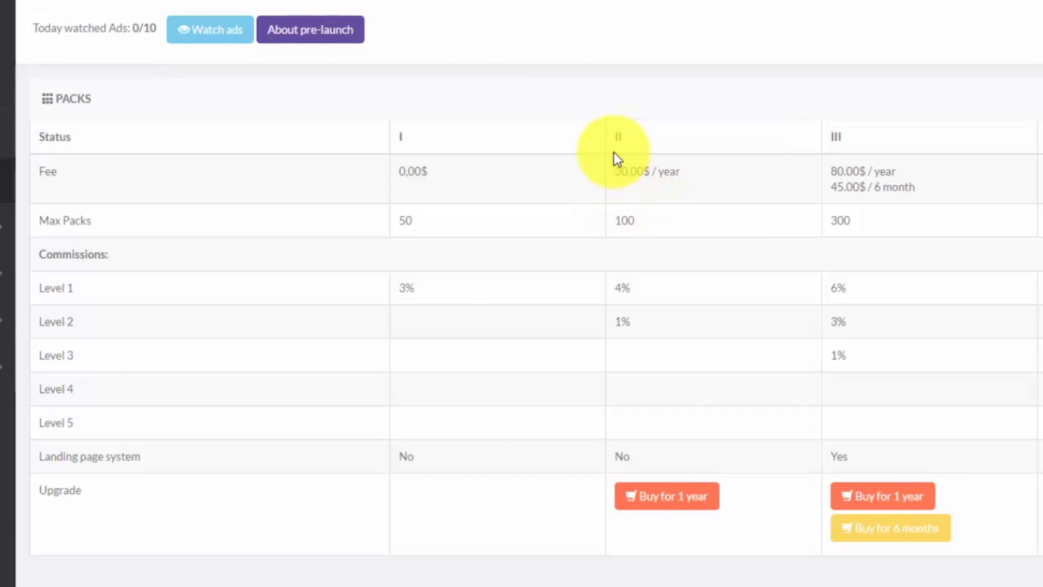
mouse_move(613, 233)
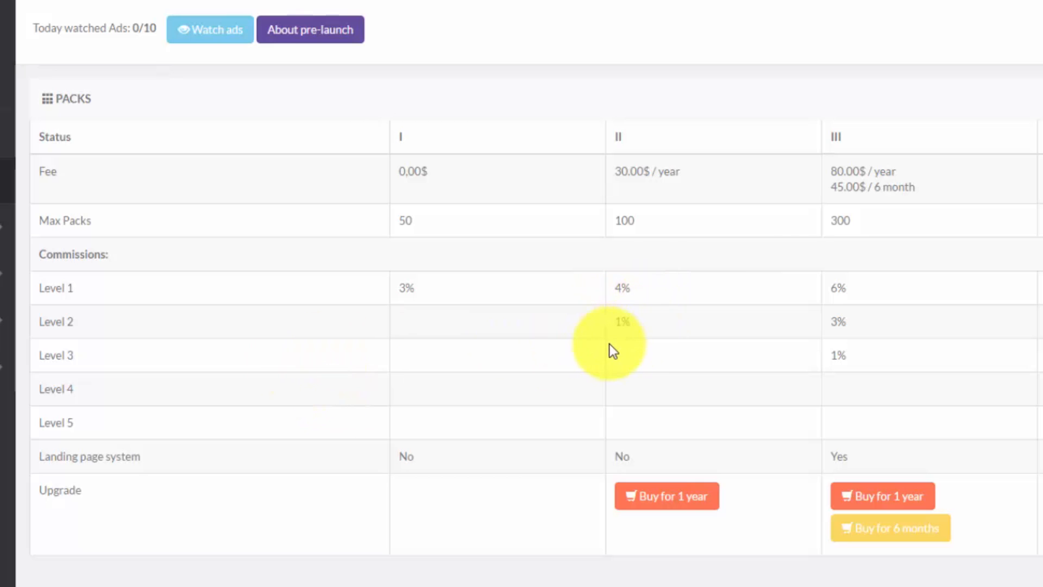
mouse_move(639, 334)
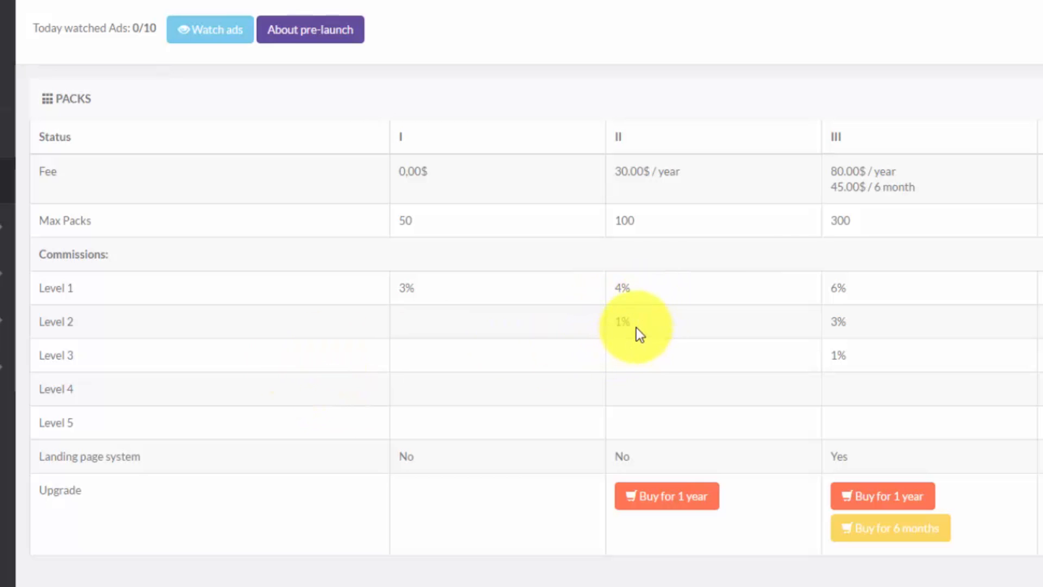
mouse_move(137, 291)
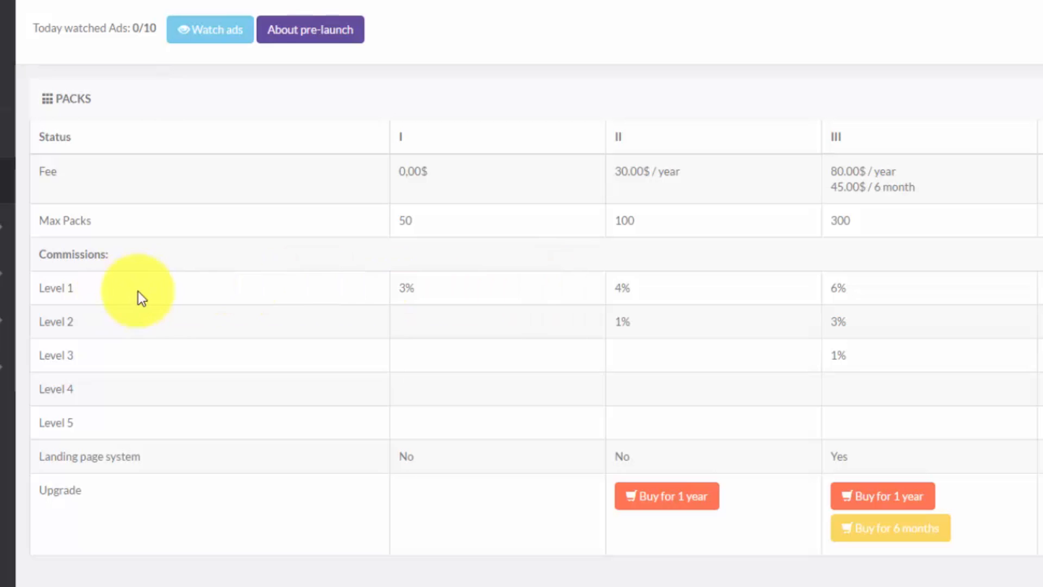
mouse_move(537, 331)
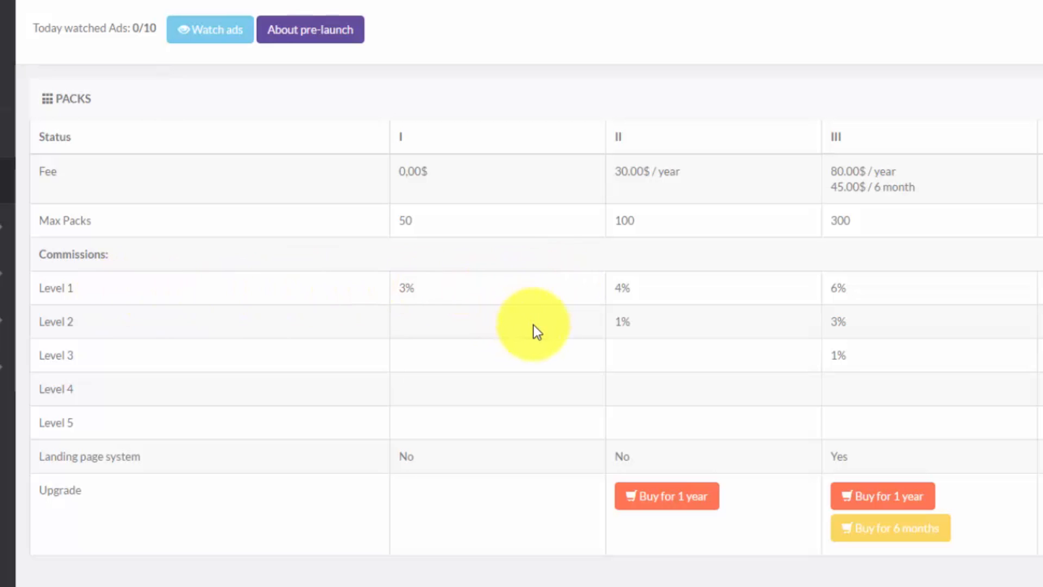
mouse_move(558, 365)
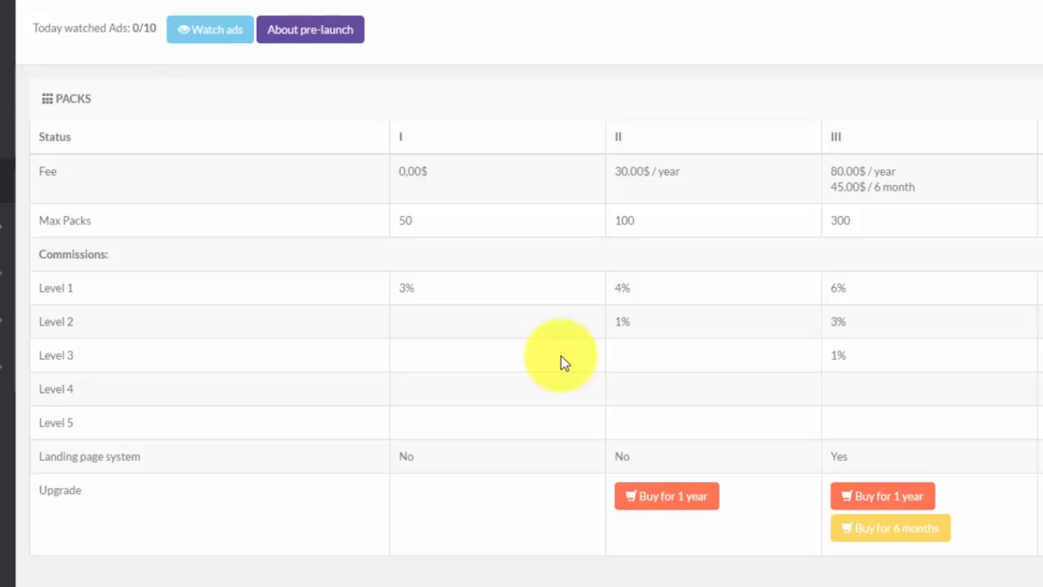
mouse_move(721, 418)
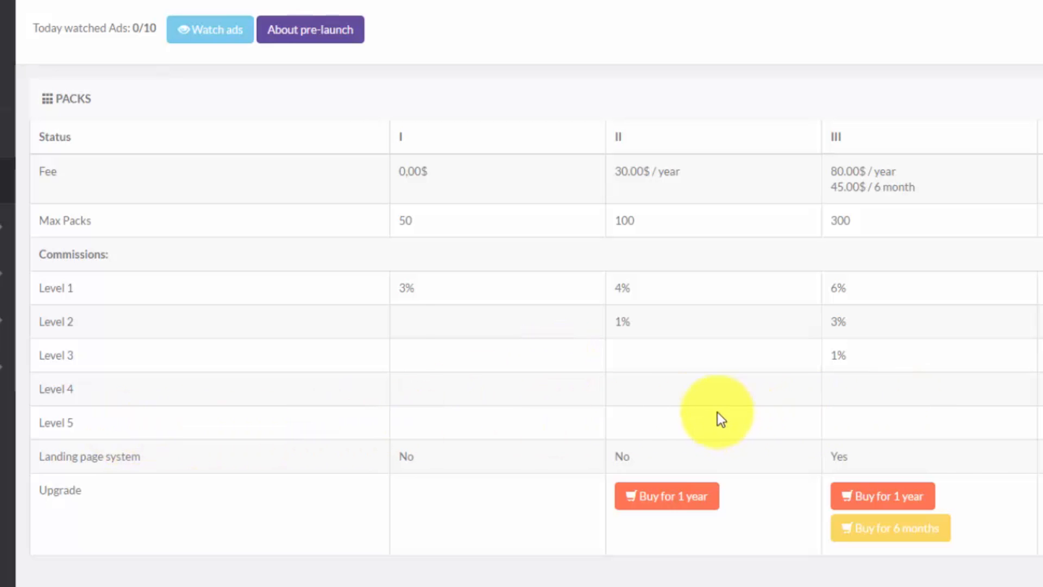
mouse_move(902, 193)
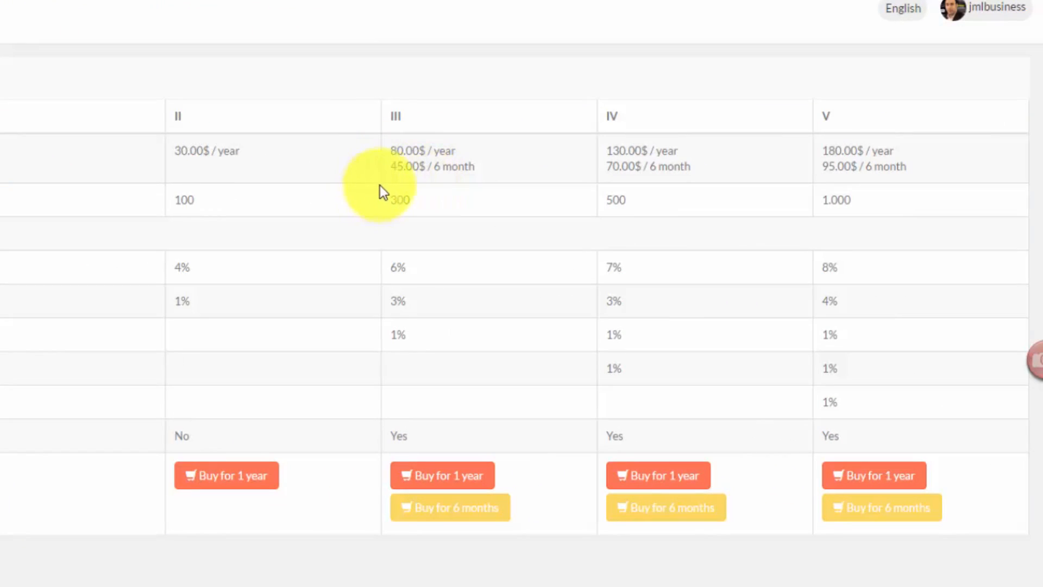
mouse_move(432, 216)
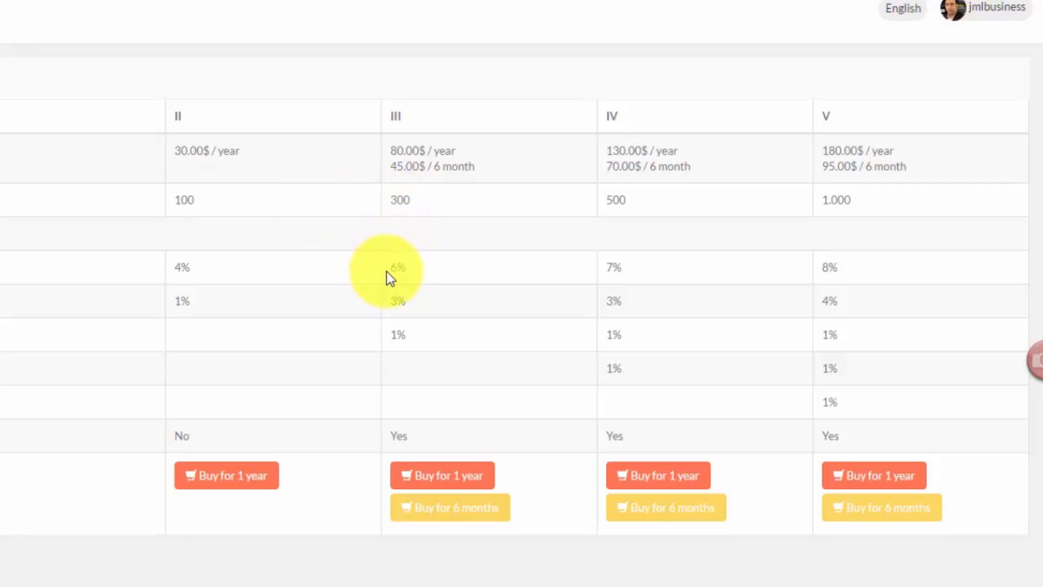
mouse_move(407, 280)
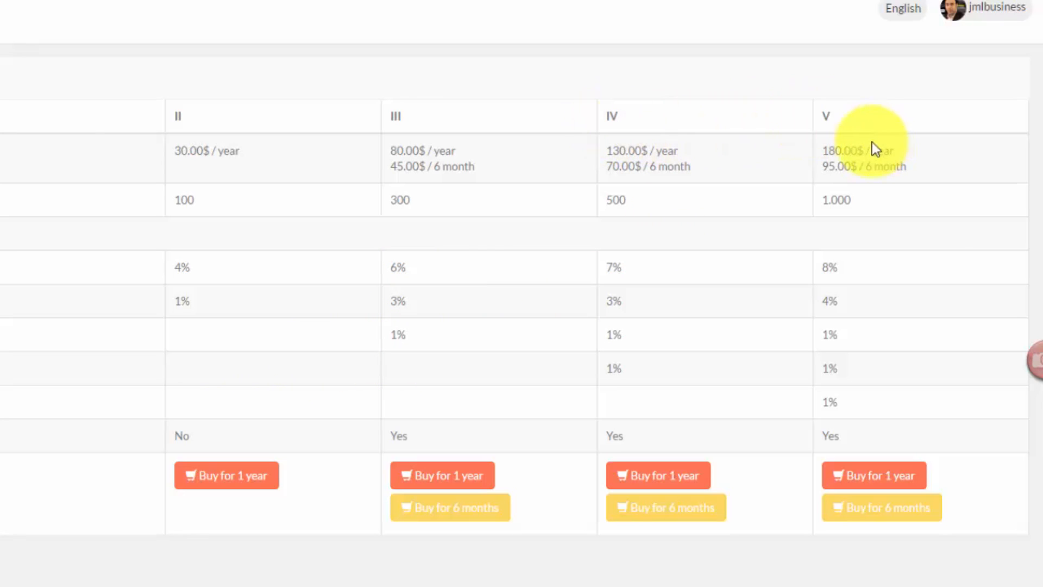
mouse_move(865, 229)
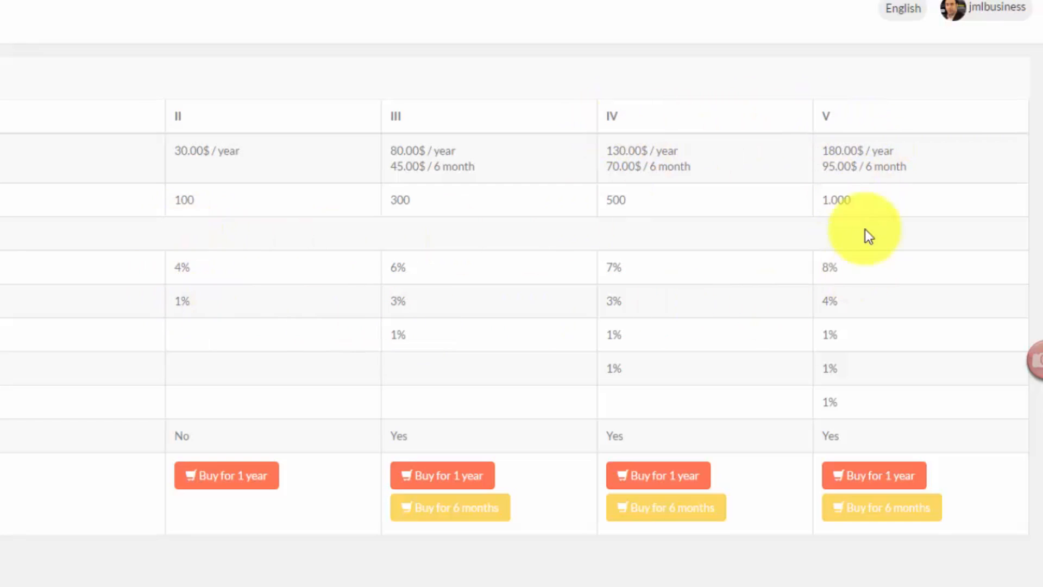
mouse_move(844, 221)
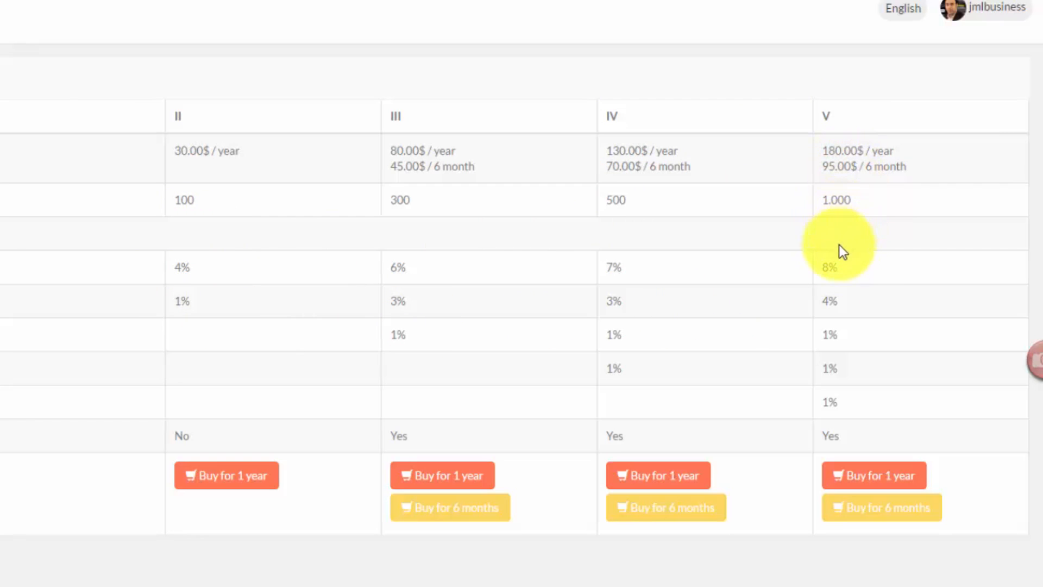
mouse_move(828, 286)
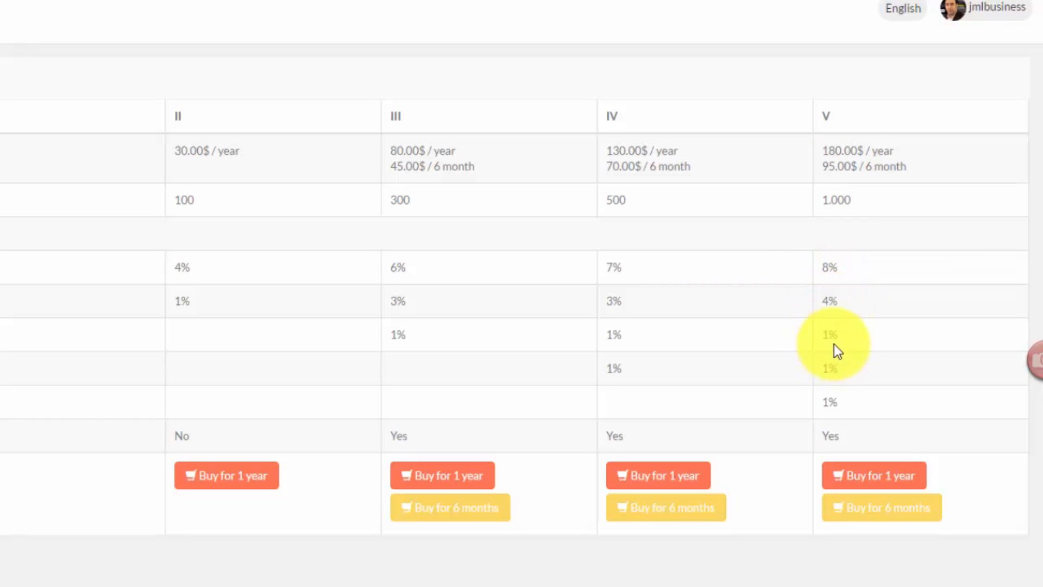
mouse_move(843, 411)
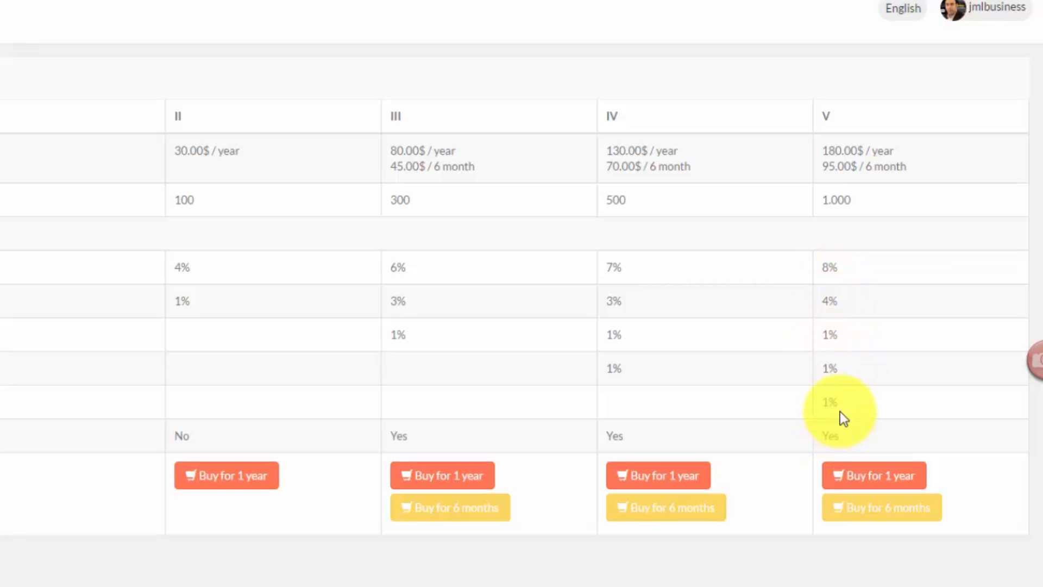
mouse_move(692, 300)
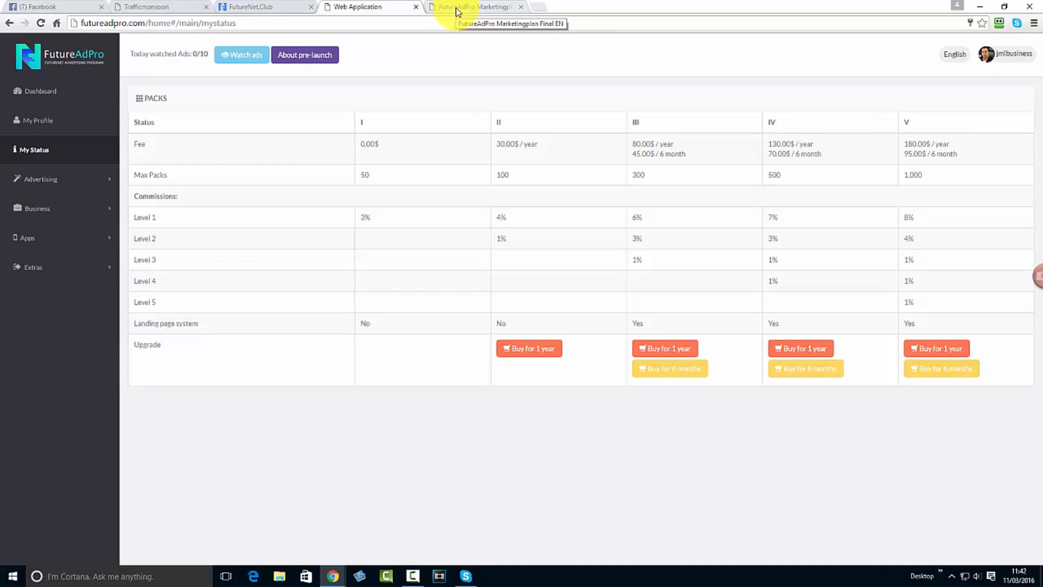
Open the FutureAdPro Marketingplan Final EN PDF and scroll from Overview to Marketing Plan Rules.
left_click(474, 6)
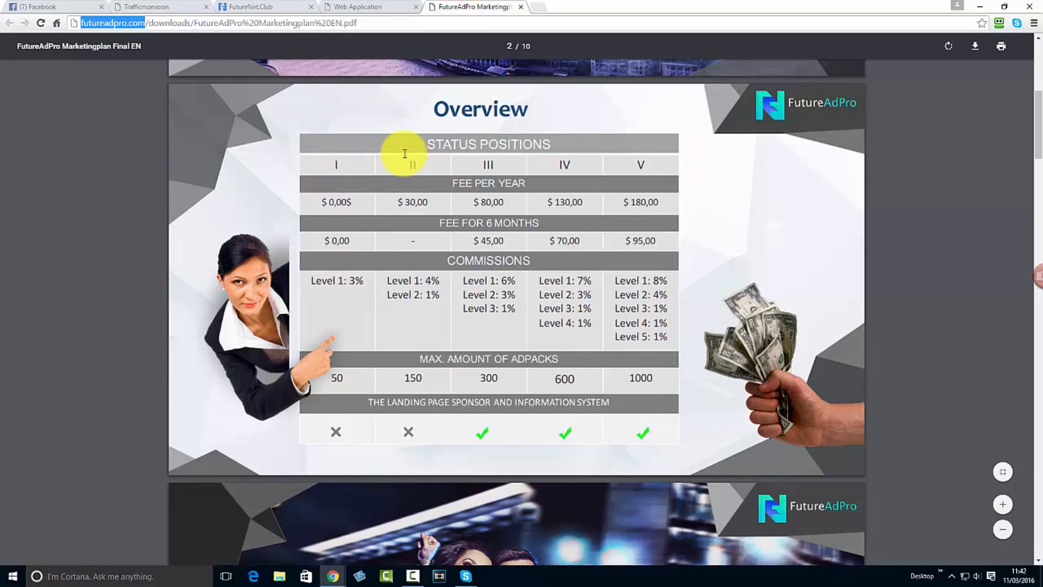
scroll("down", 3)
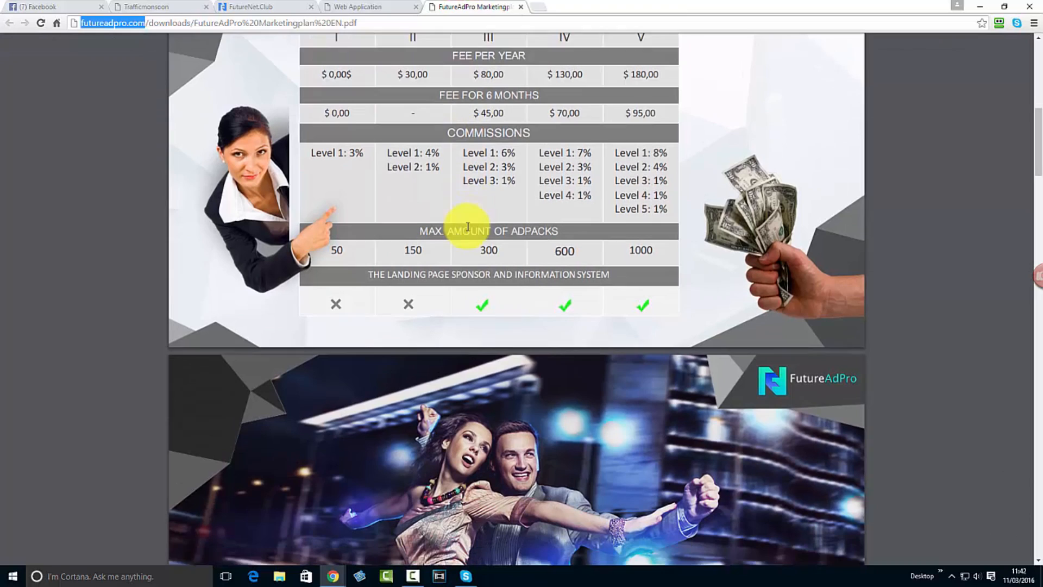
scroll("down", 3)
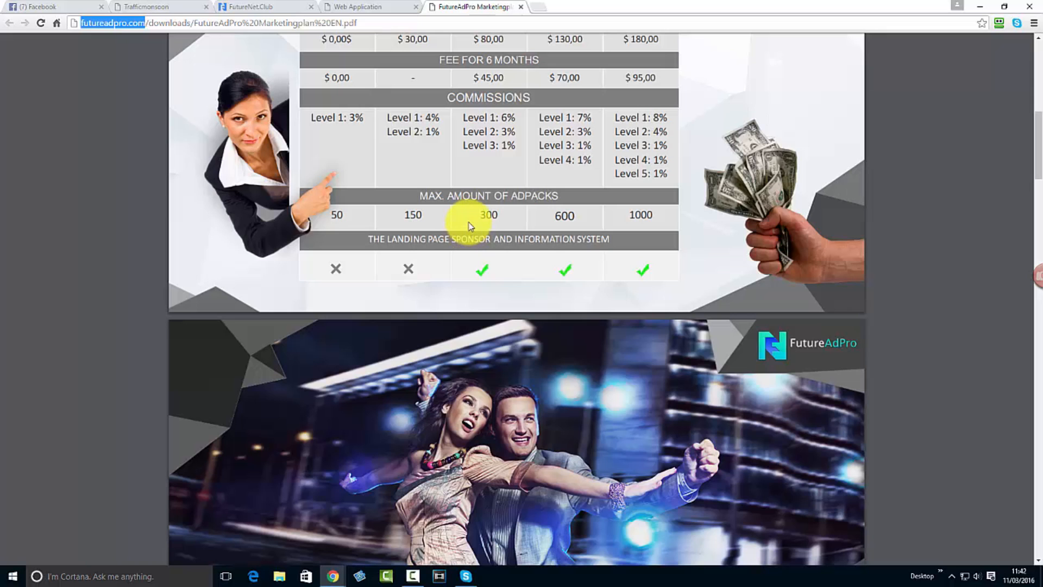
scroll("down", 3)
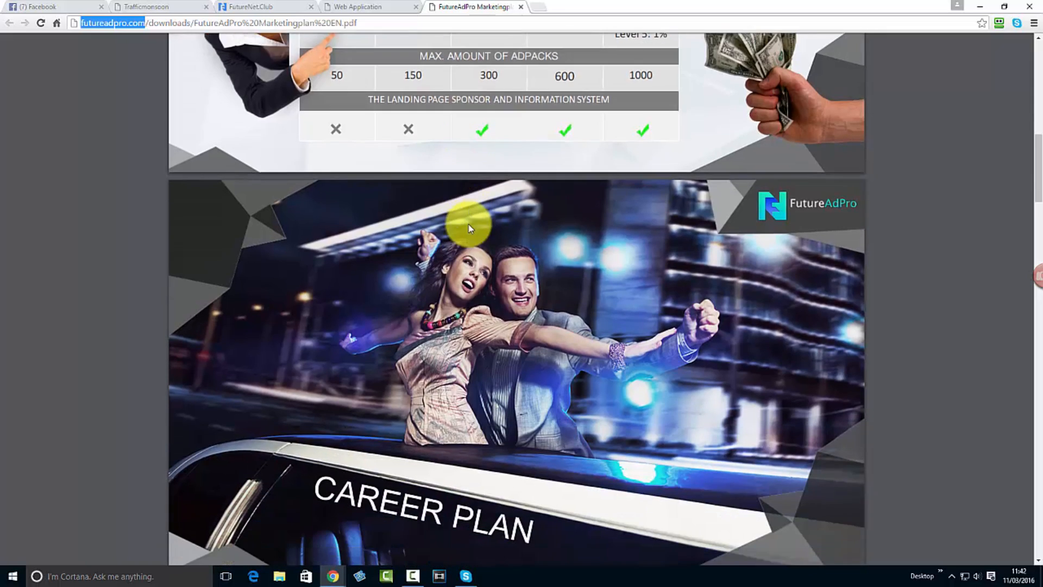
scroll("down", 3)
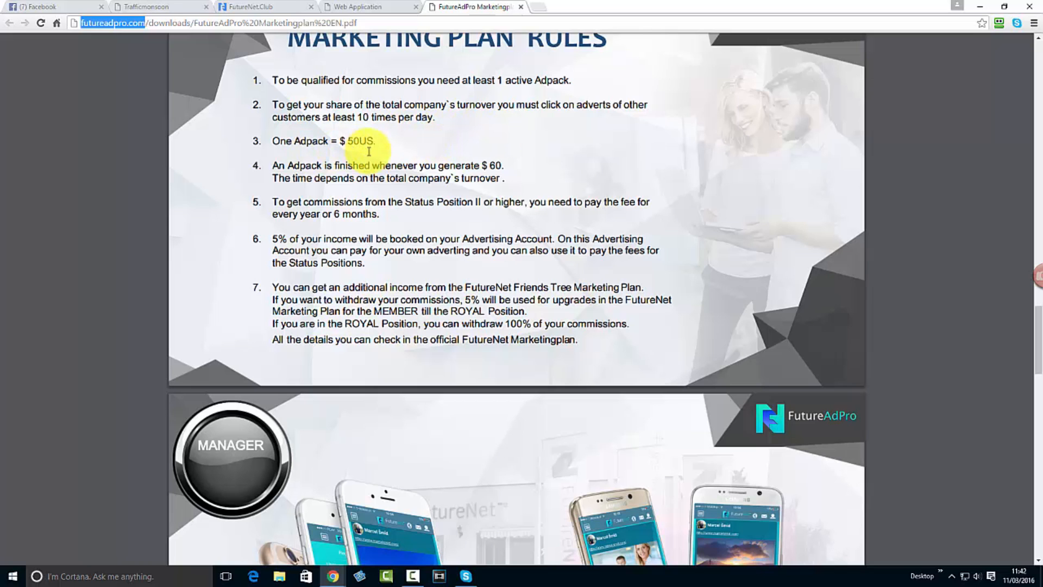
scroll("down", 3)
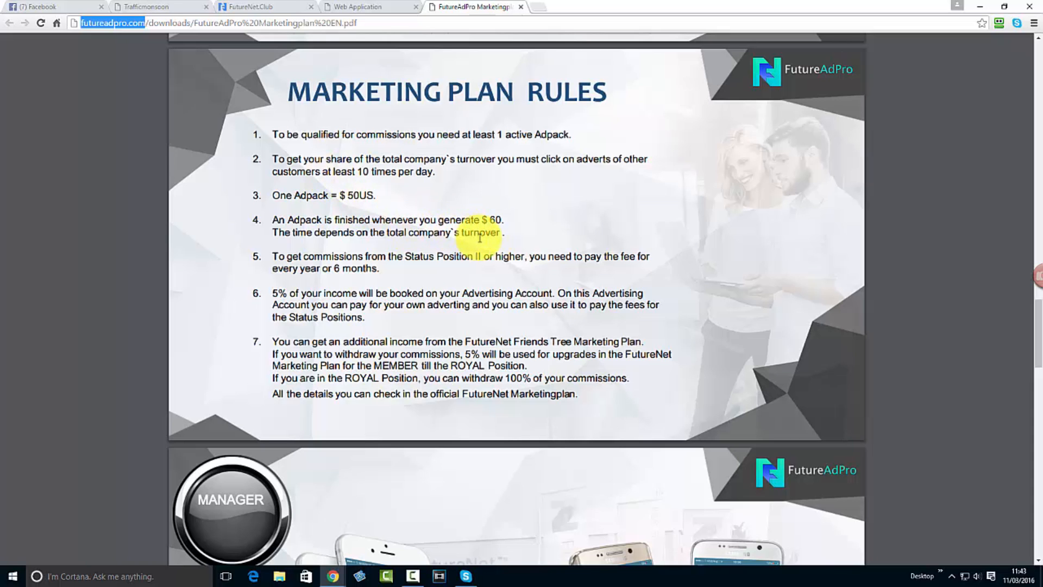
scroll("down", 3)
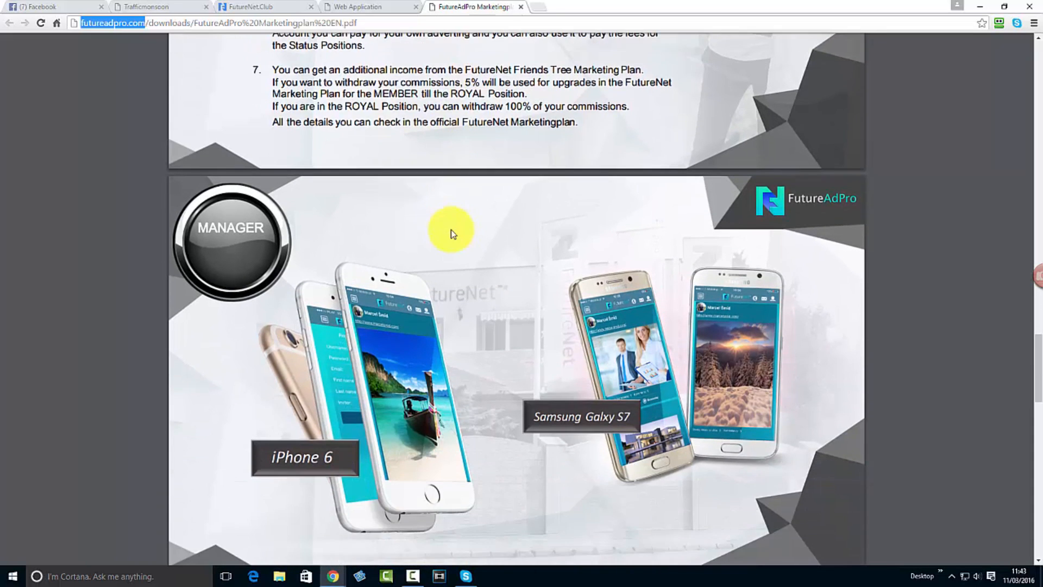
Scroll the PDF through the Director, President Trip and FutureNet Advertising Program slides.
scroll("down", 3)
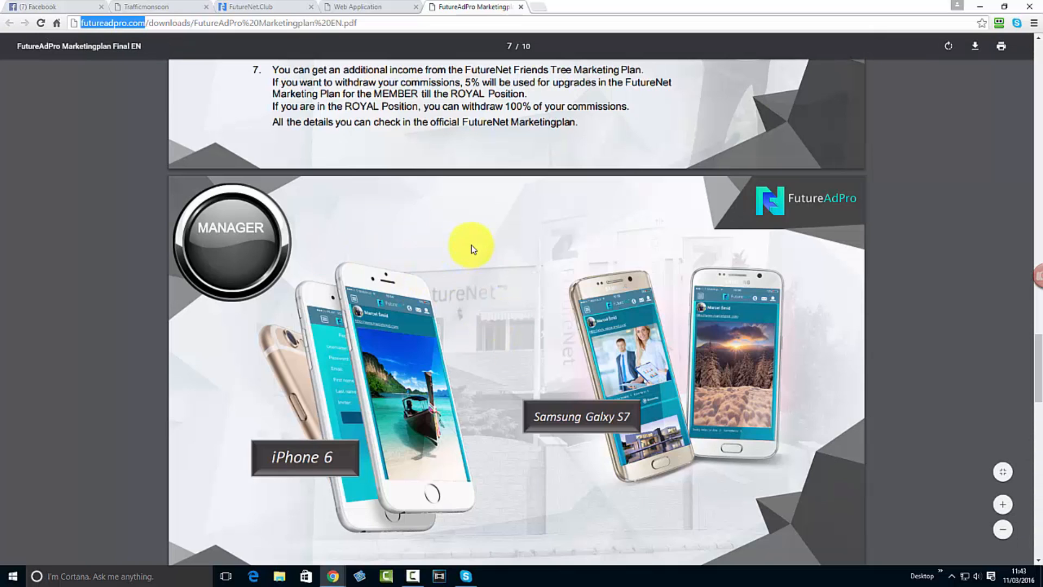
scroll("down", 3)
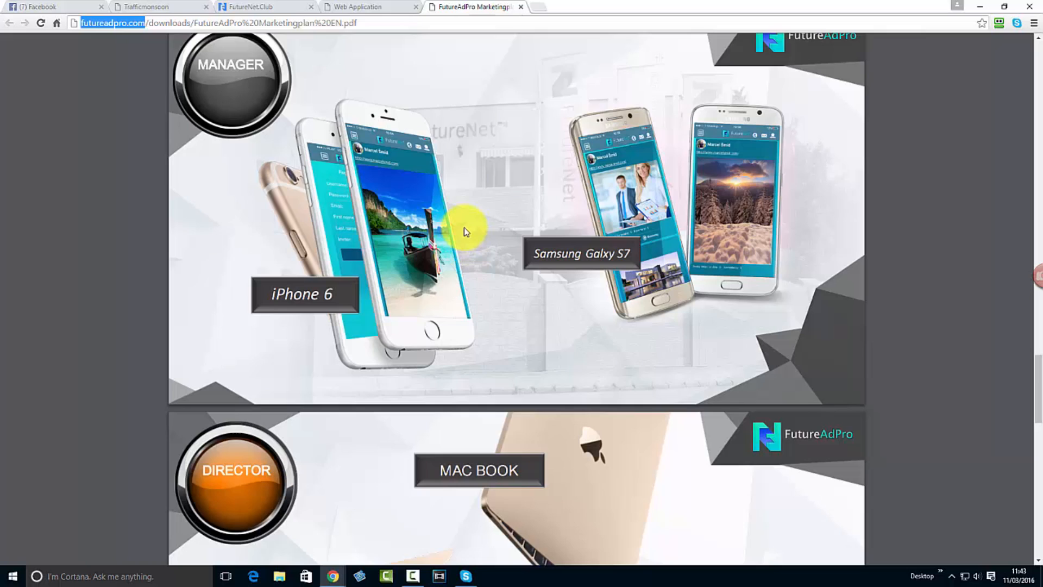
scroll("down", 3)
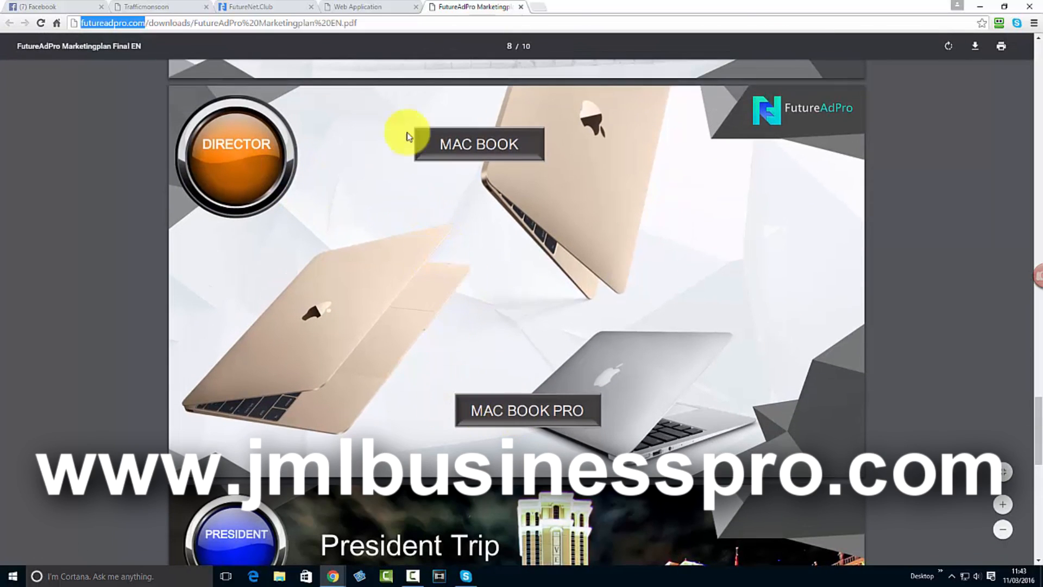
scroll("down", 3)
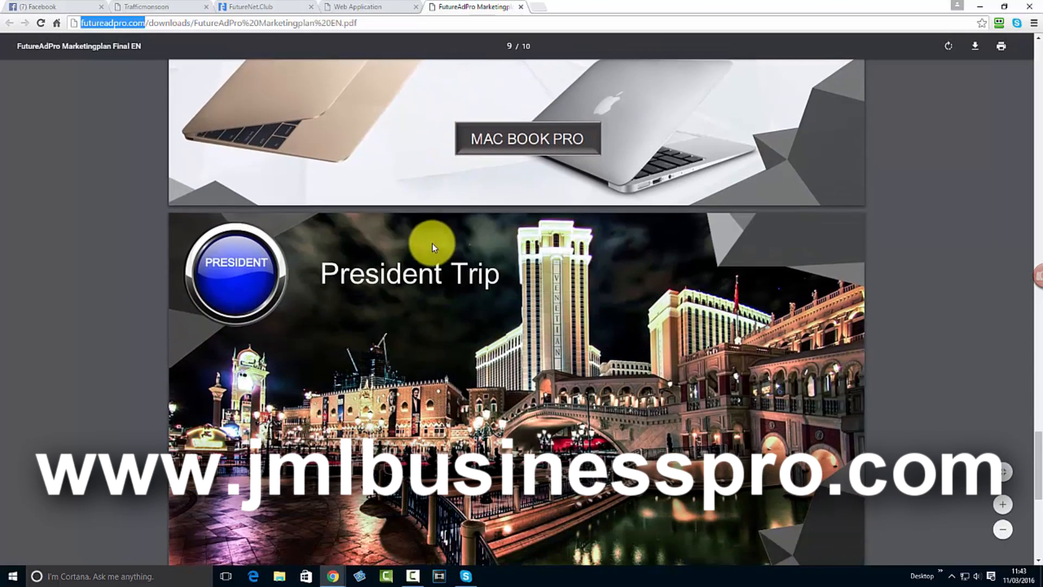
scroll("down", 3)
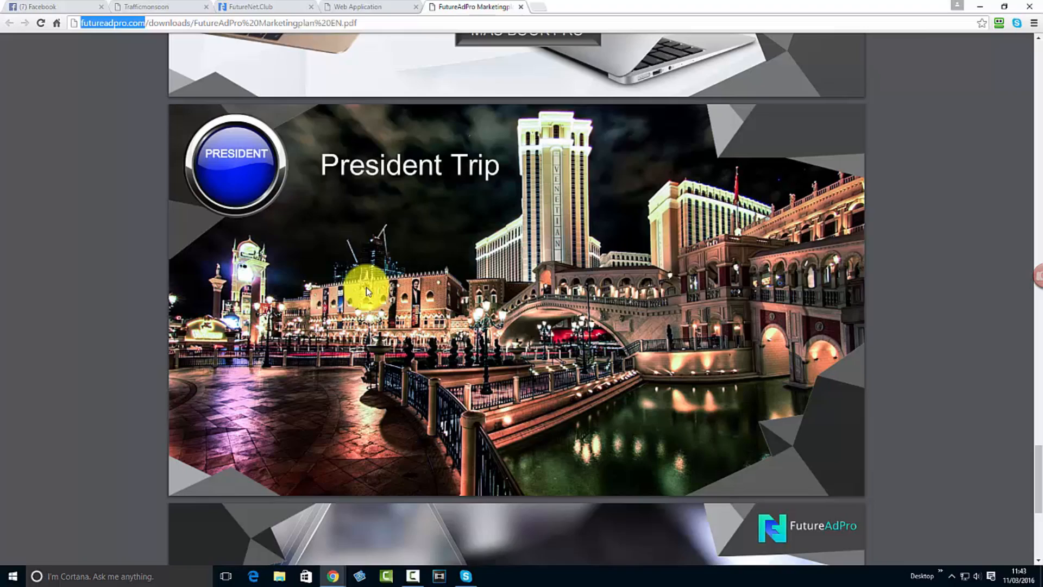
scroll("down", 3)
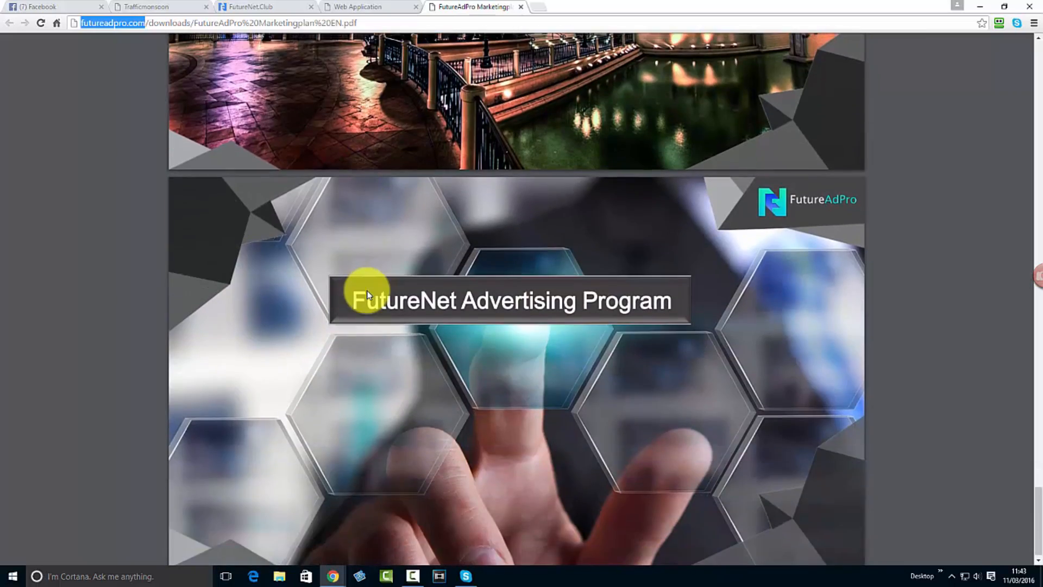
scroll("down", 3)
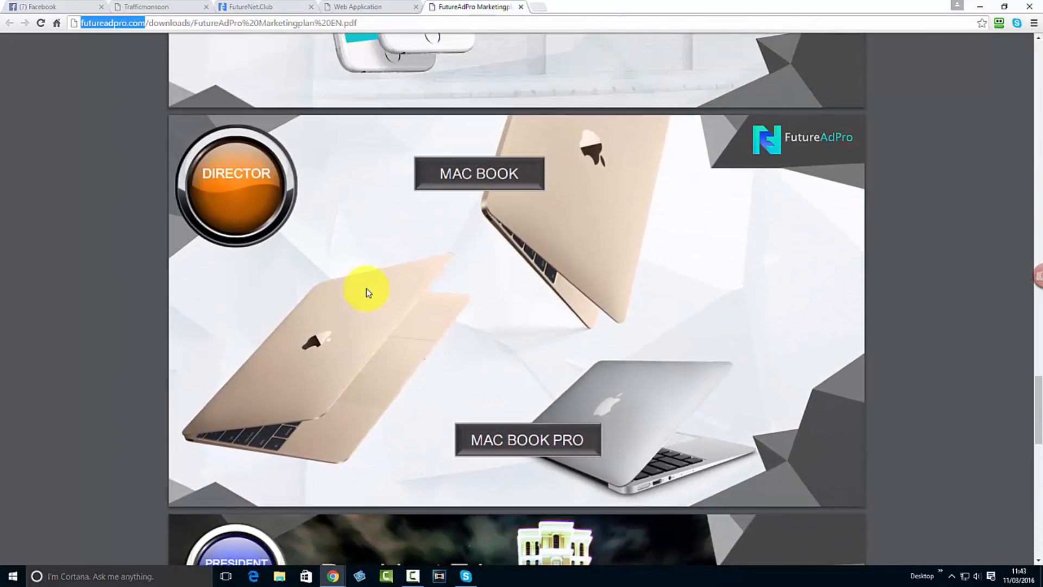
scroll("down", 3)
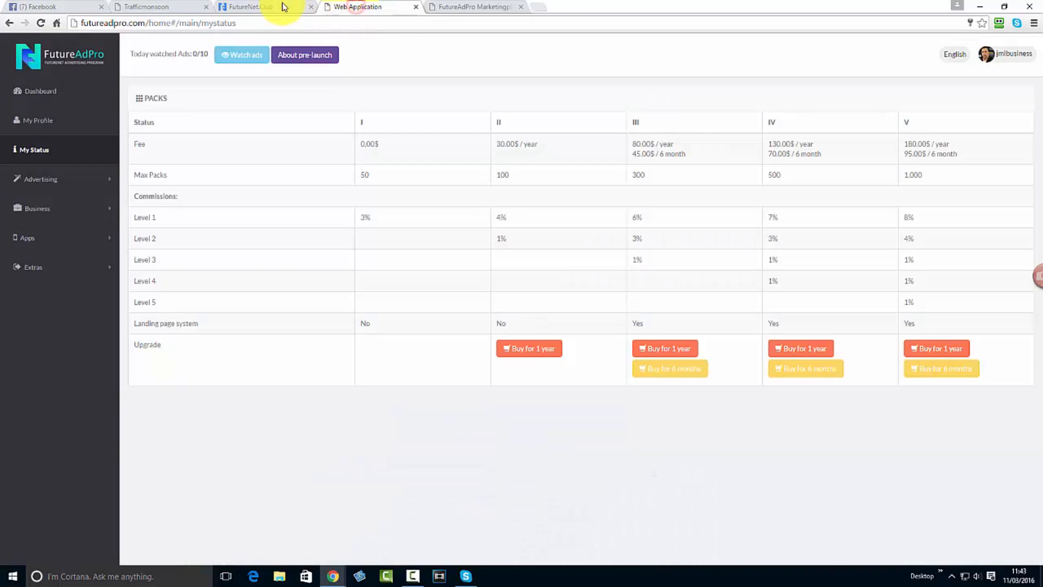
Switch to the FutureNet.Club tab, scroll the news feed, and open Downloads.
left_click(246, 6)
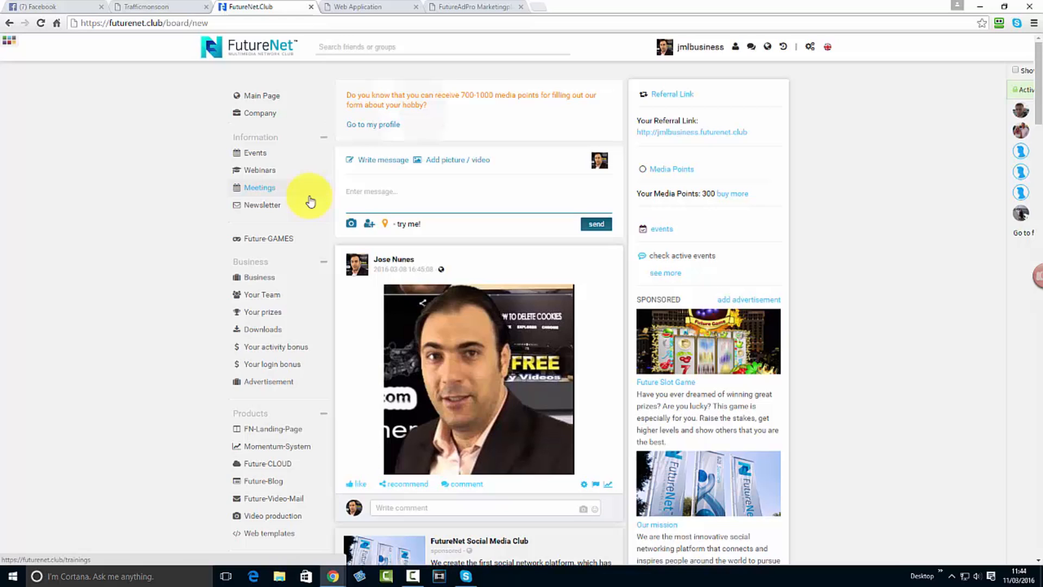
mouse_move(616, 143)
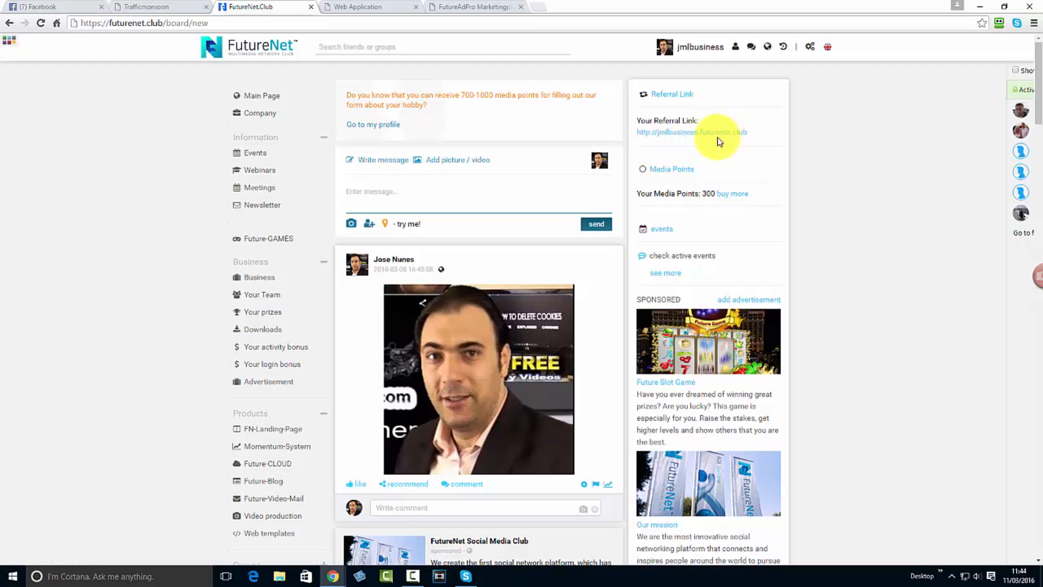
scroll("down", 3)
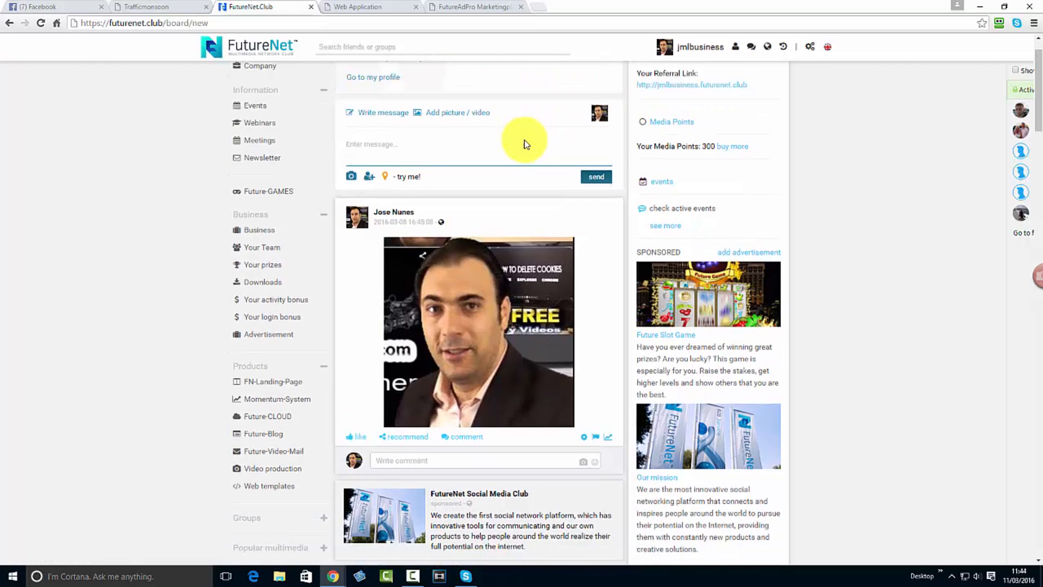
scroll("down", 3)
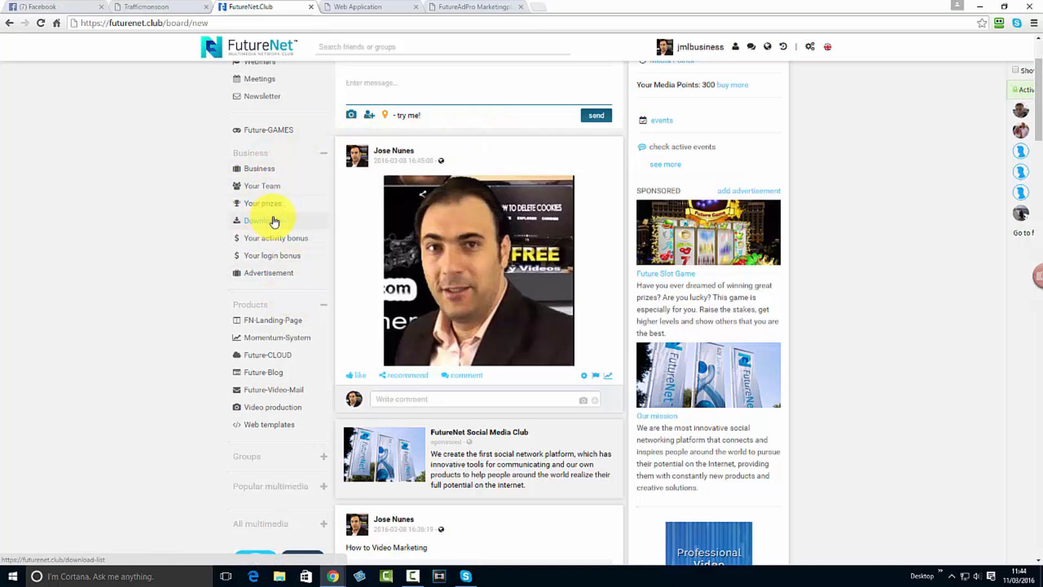
mouse_move(261, 186)
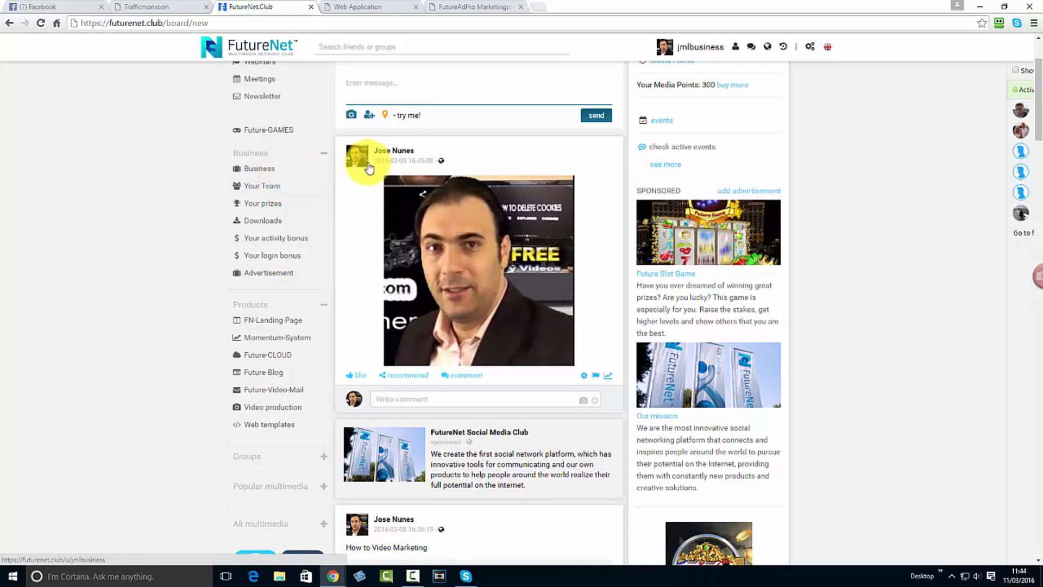
scroll("down", 3)
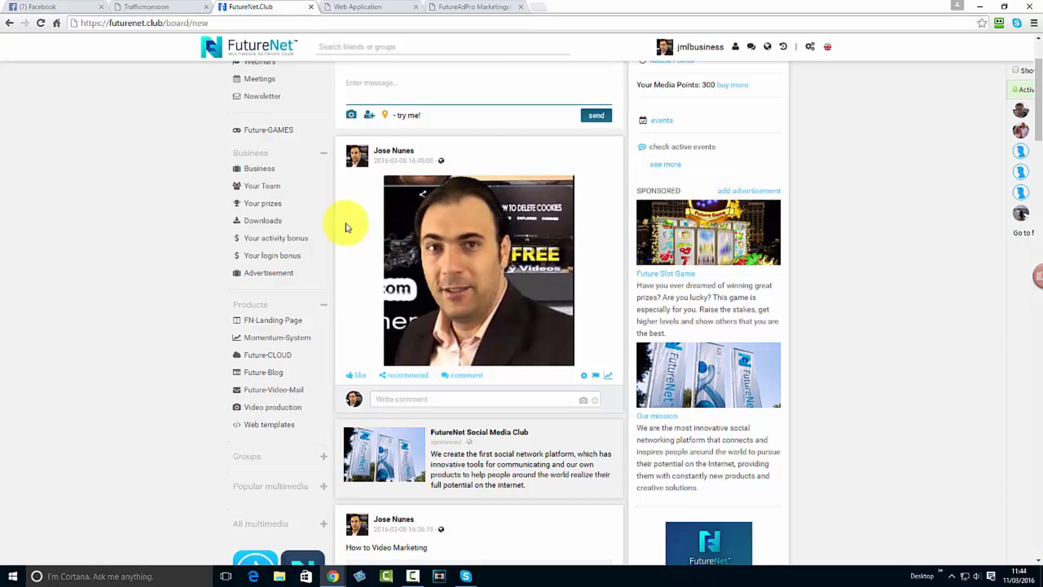
left_click(261, 220)
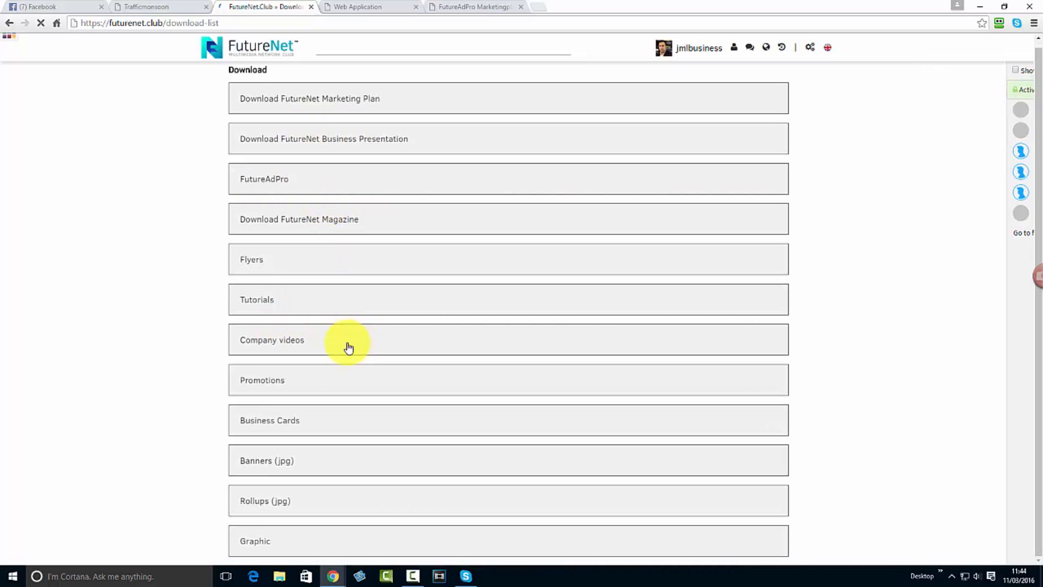
Expand Banners (jpg), open English Banners, and scroll through banner sizes and links.
left_click(267, 461)
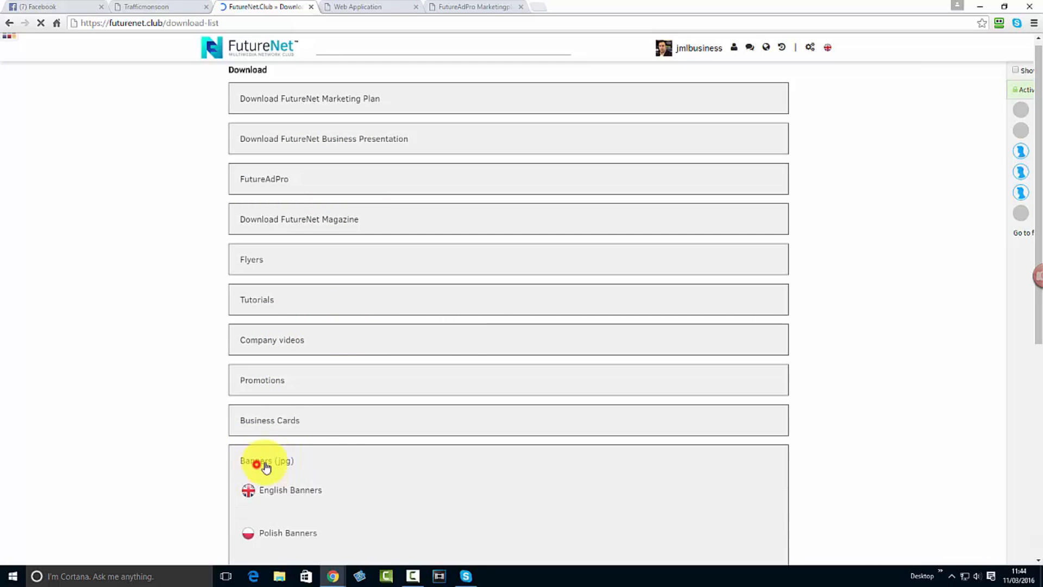
left_click(266, 460)
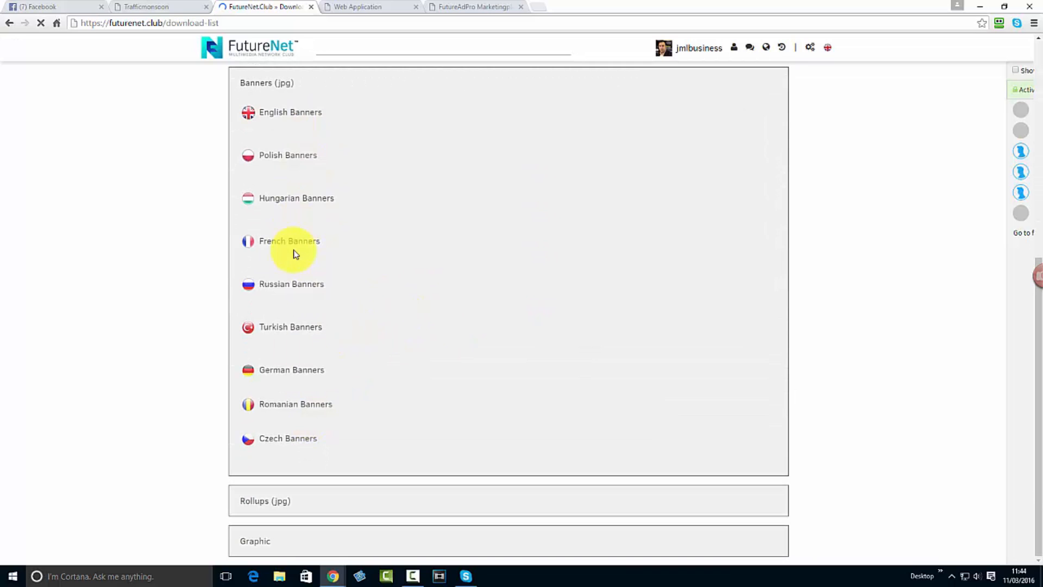
scroll("down", 3)
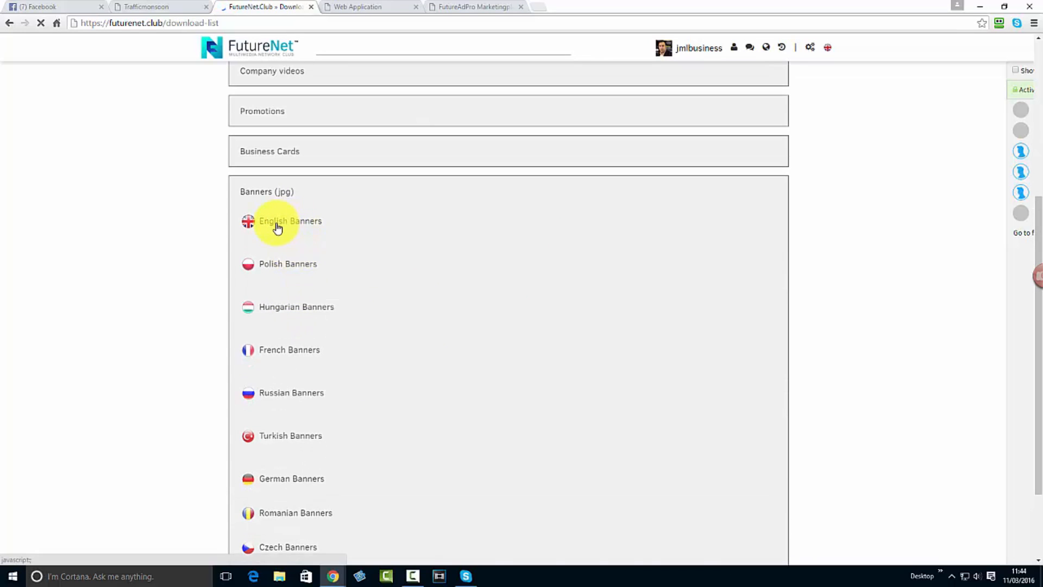
left_click(291, 222)
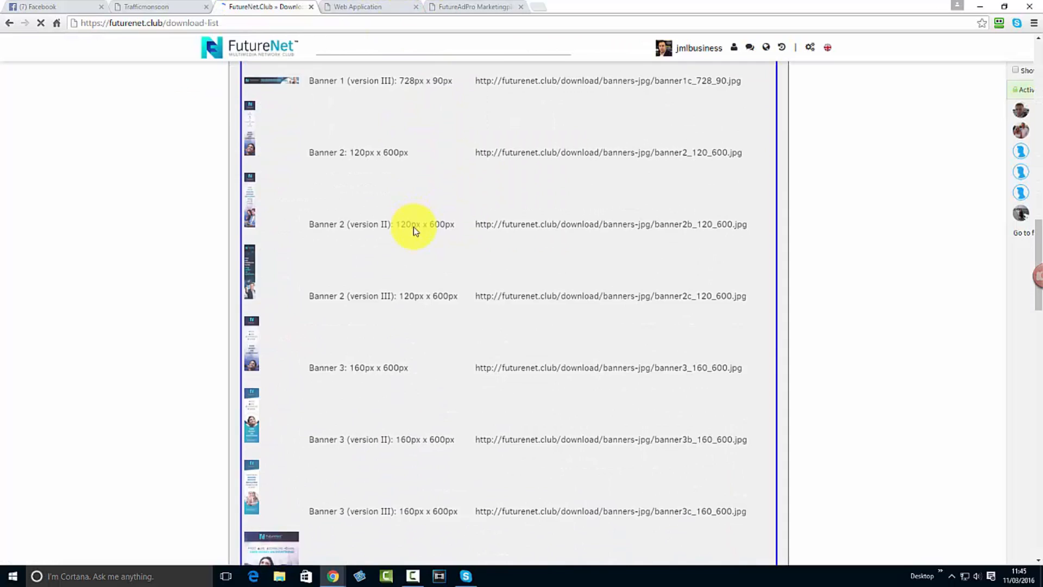
scroll("down", 3)
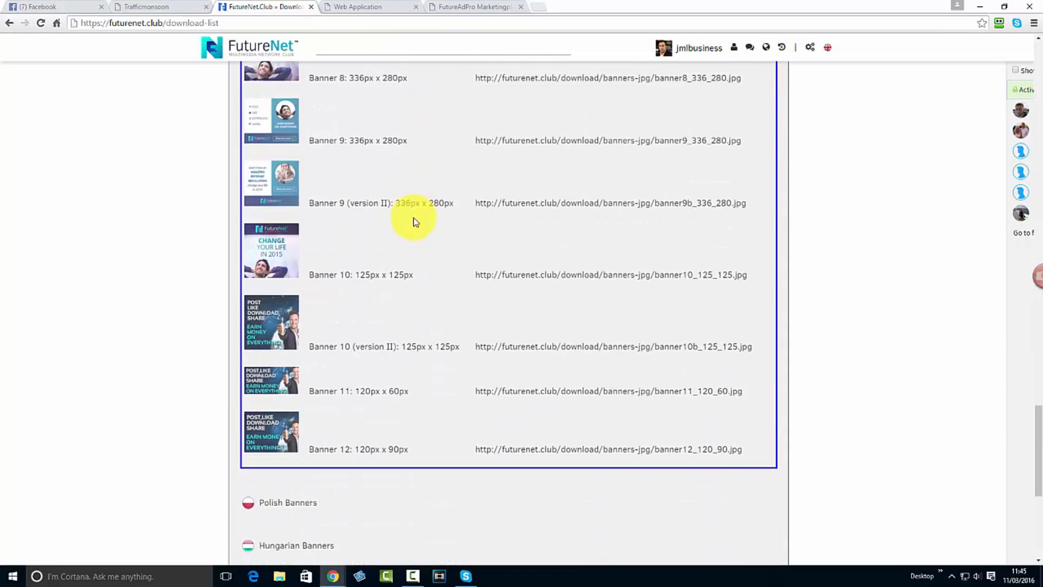
scroll("down", 3)
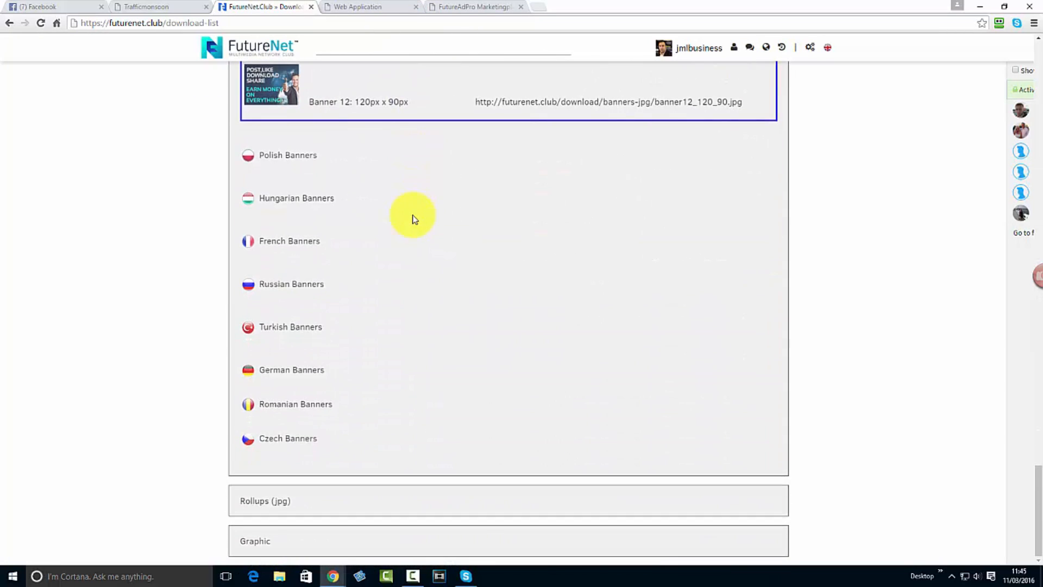
mouse_move(501, 316)
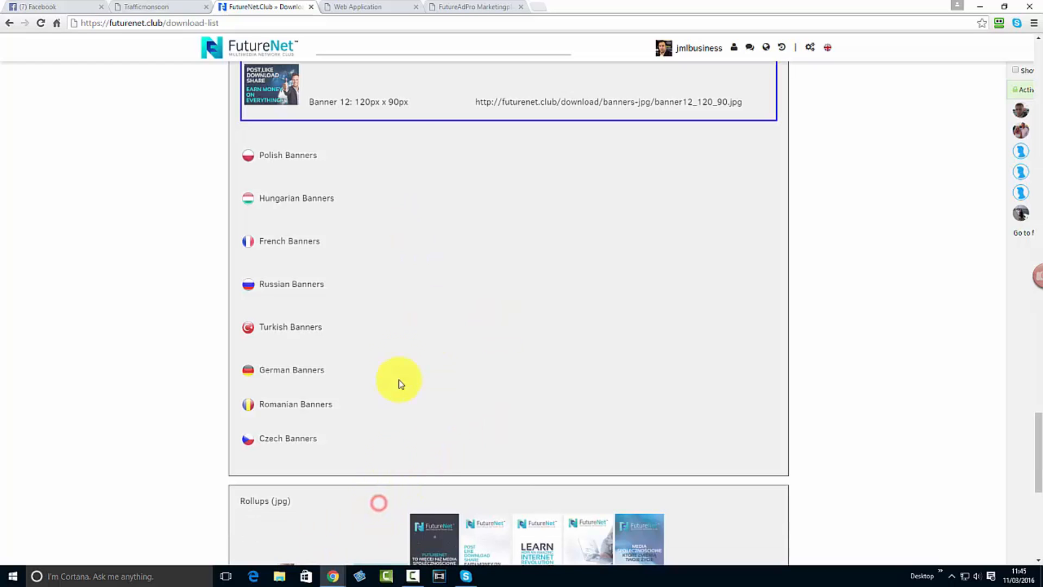
Scroll down through the Rollups (jpg) and Graphic sections, then back up toward the banners.
scroll("down", 3)
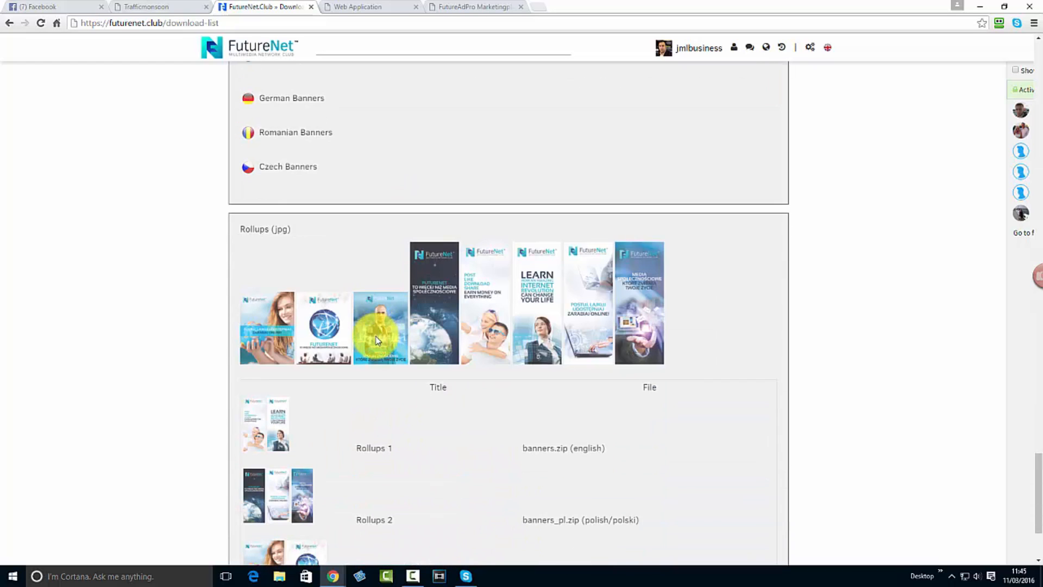
scroll("down", 3)
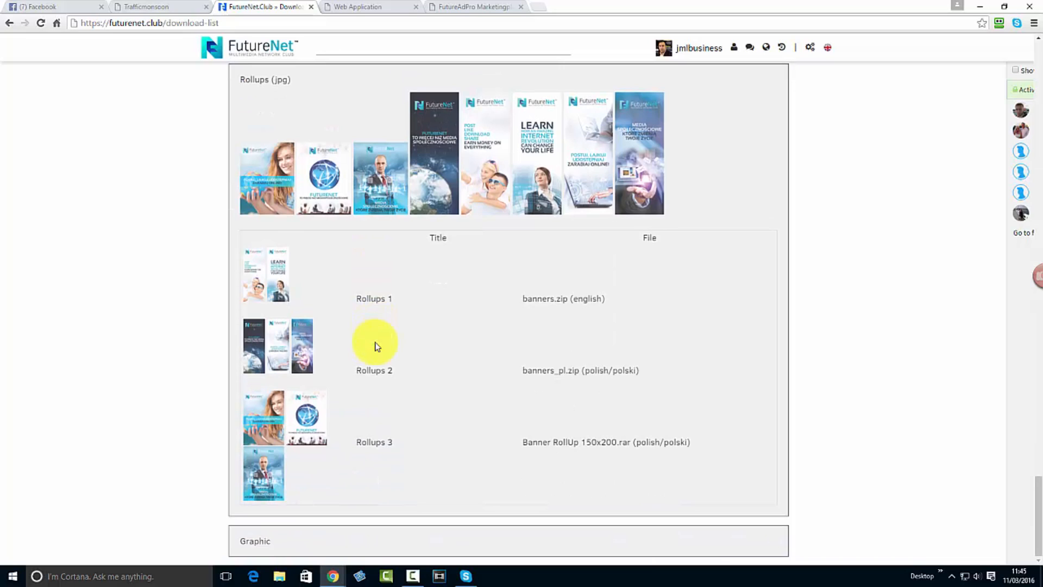
mouse_move(416, 361)
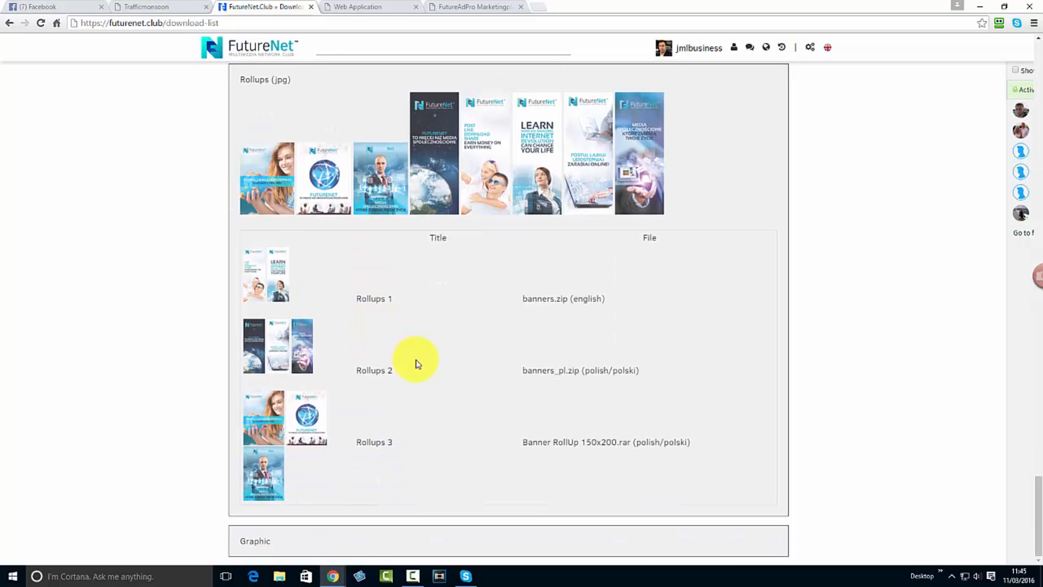
mouse_move(426, 346)
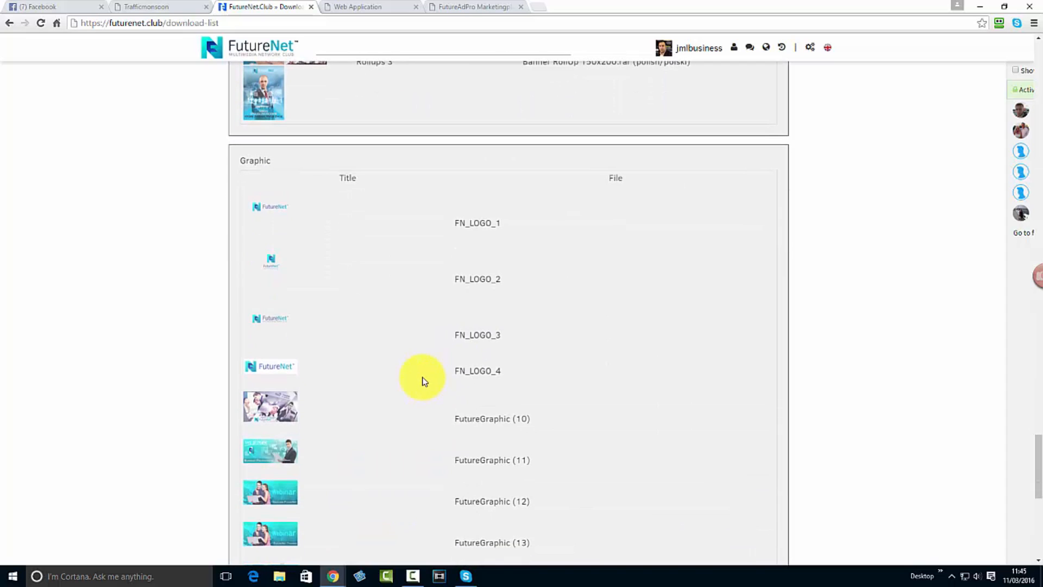
scroll("down", 3)
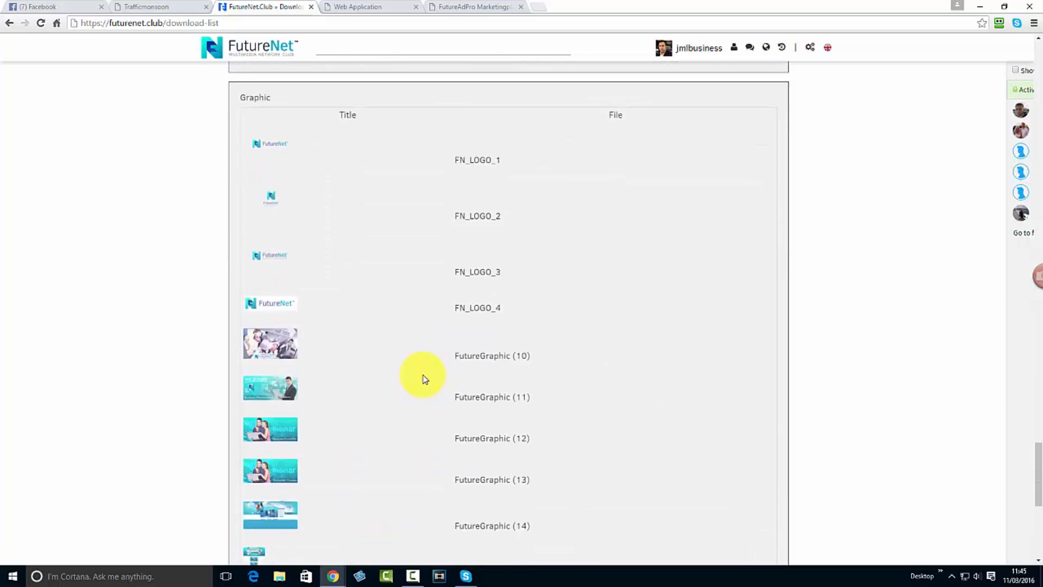
scroll("down", 3)
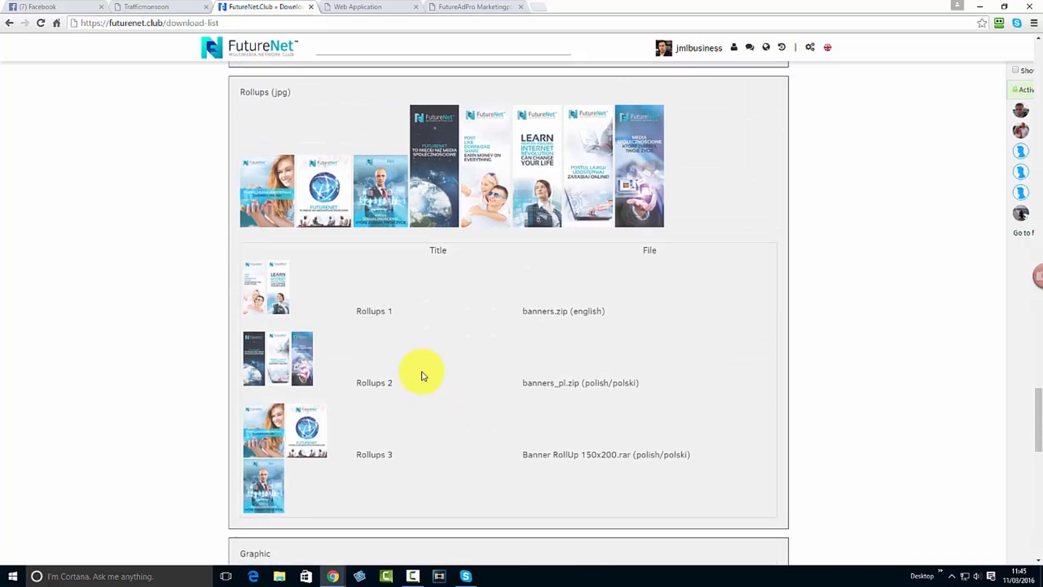
scroll("down", 3)
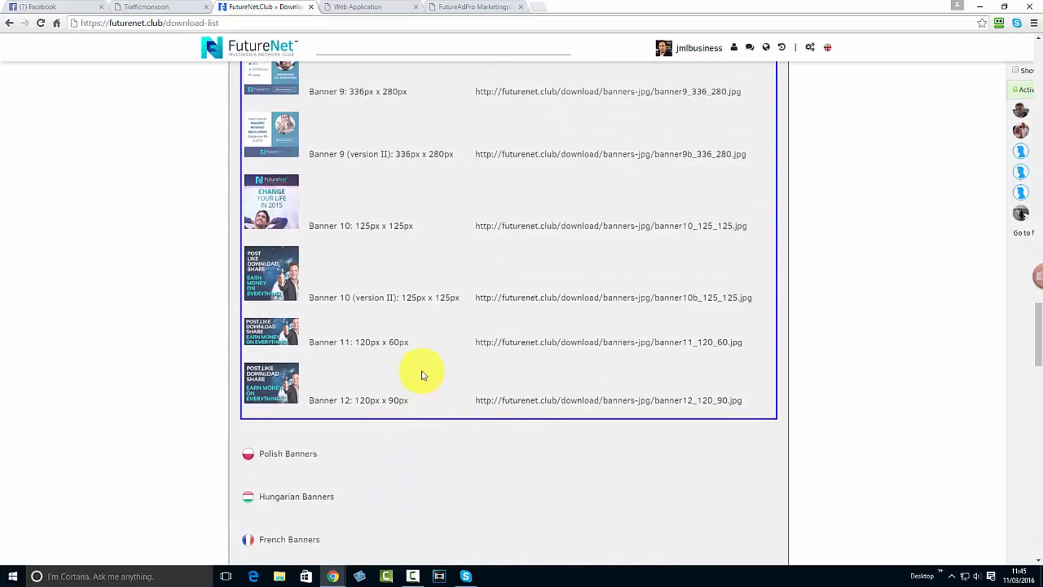
scroll("up", 3)
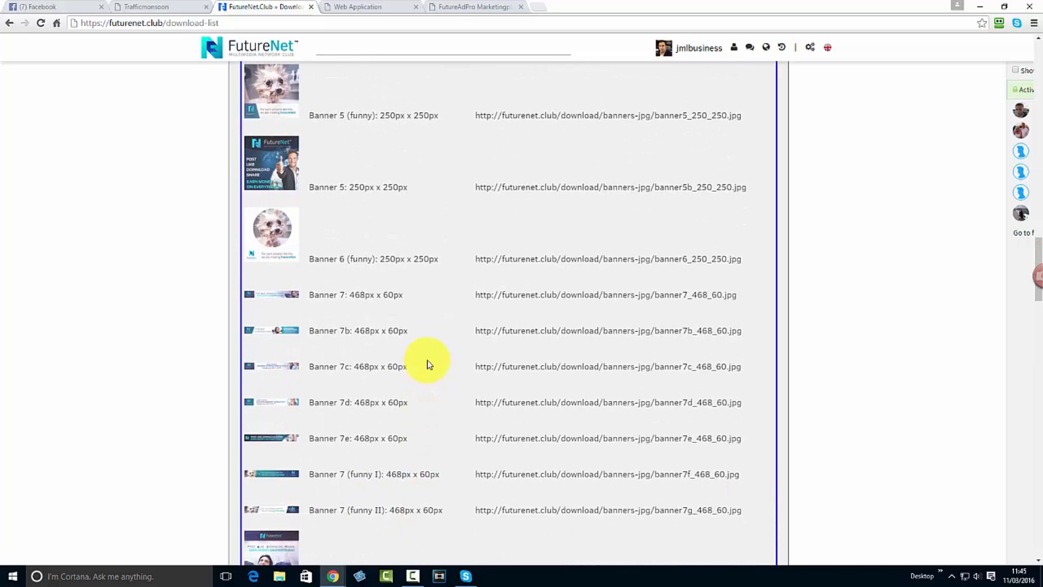